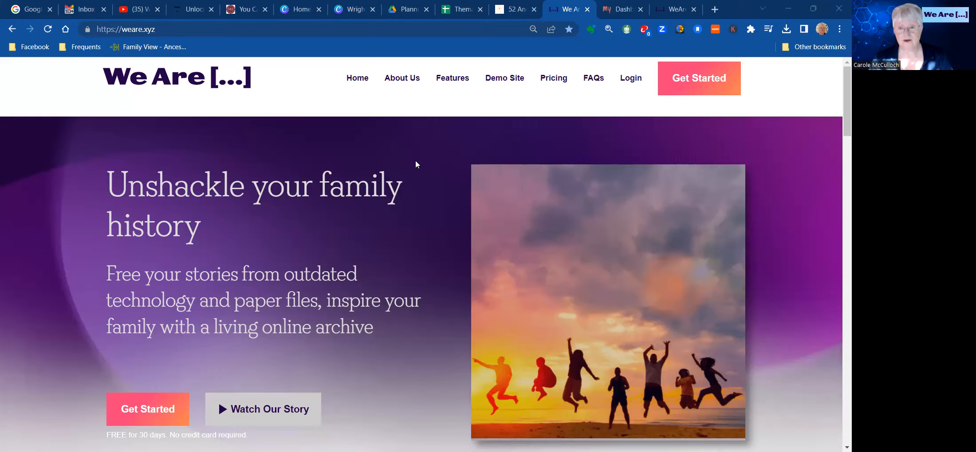
mouse_move(631, 80)
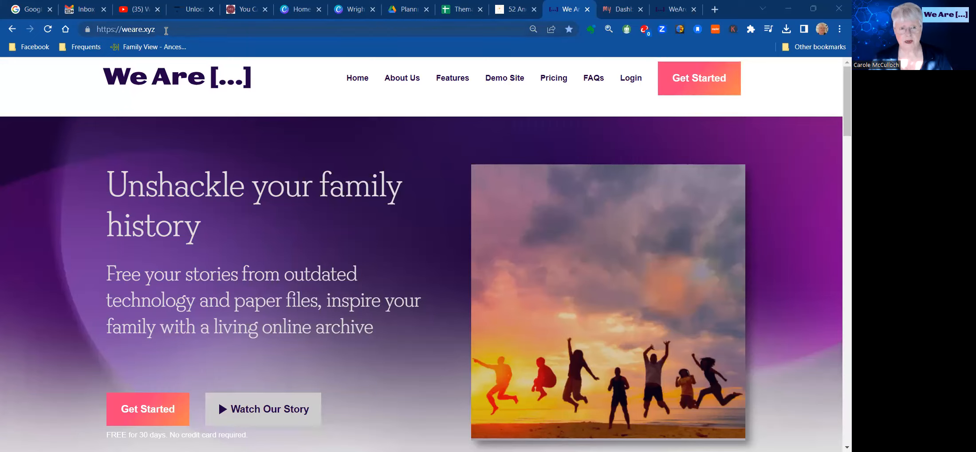
Step: Select the current site address in the browser's address bar
click(124, 29)
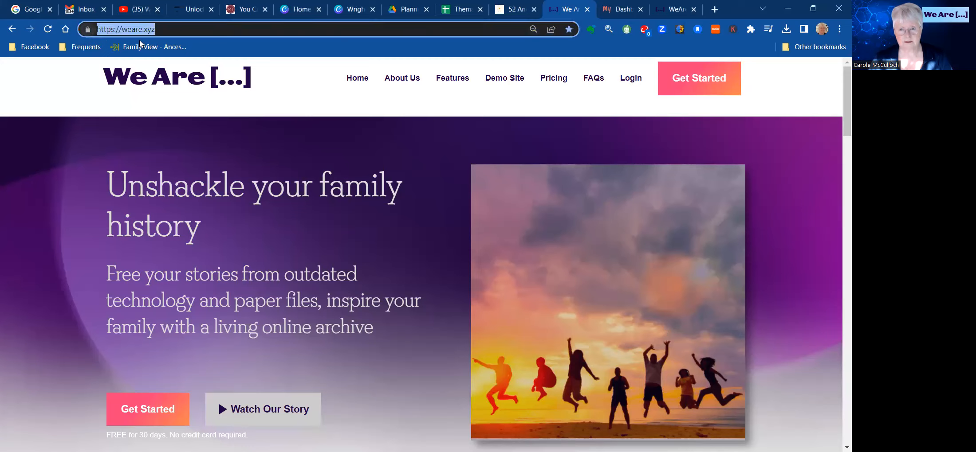
mouse_move(600, 103)
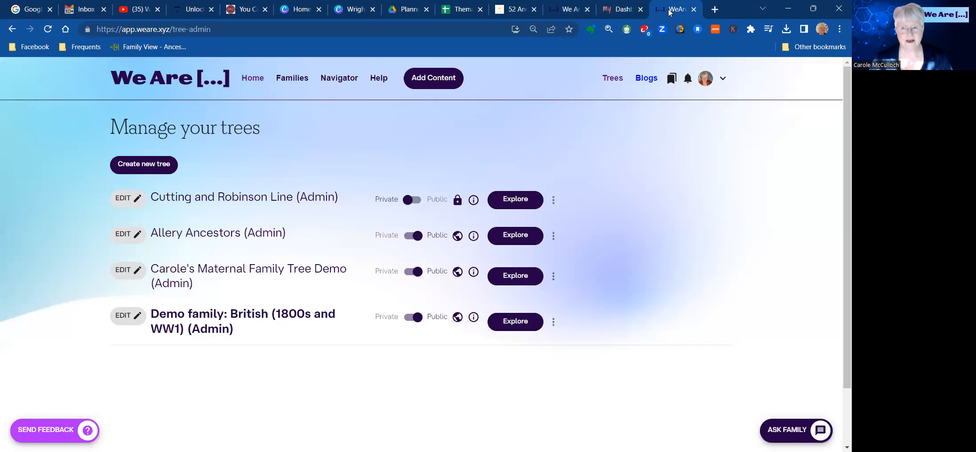
mouse_move(614, 151)
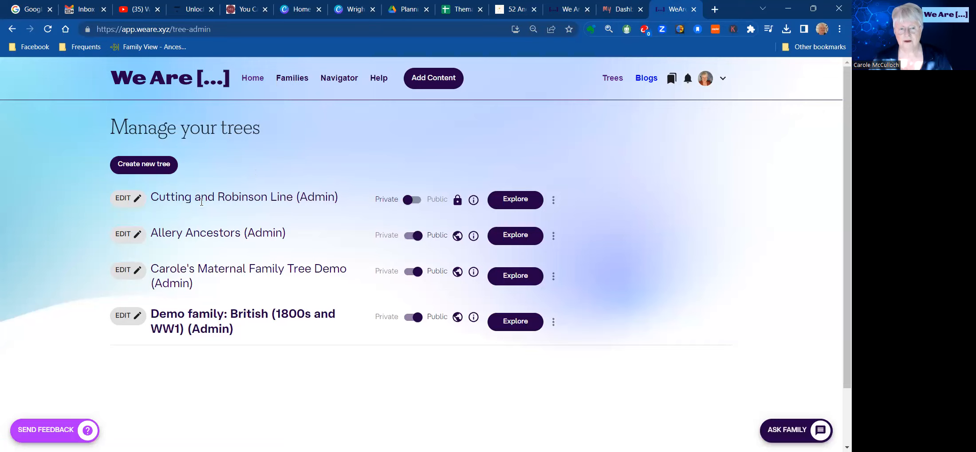
mouse_move(174, 326)
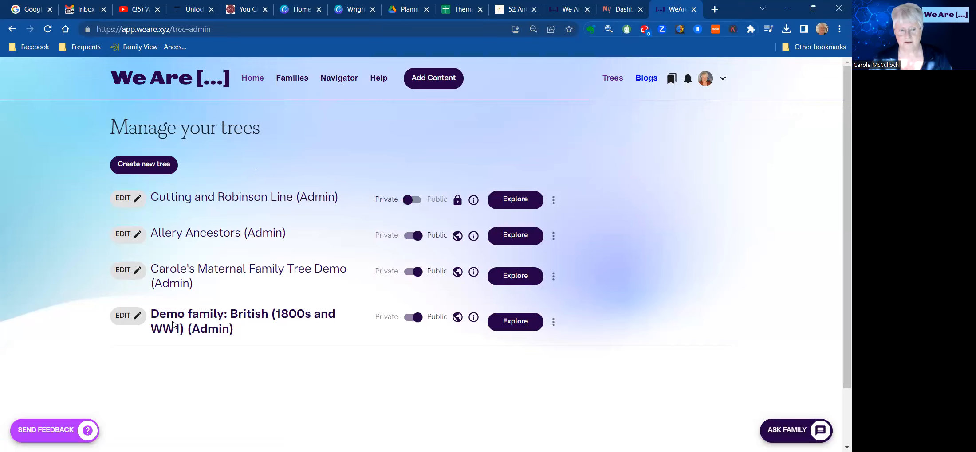
mouse_move(276, 345)
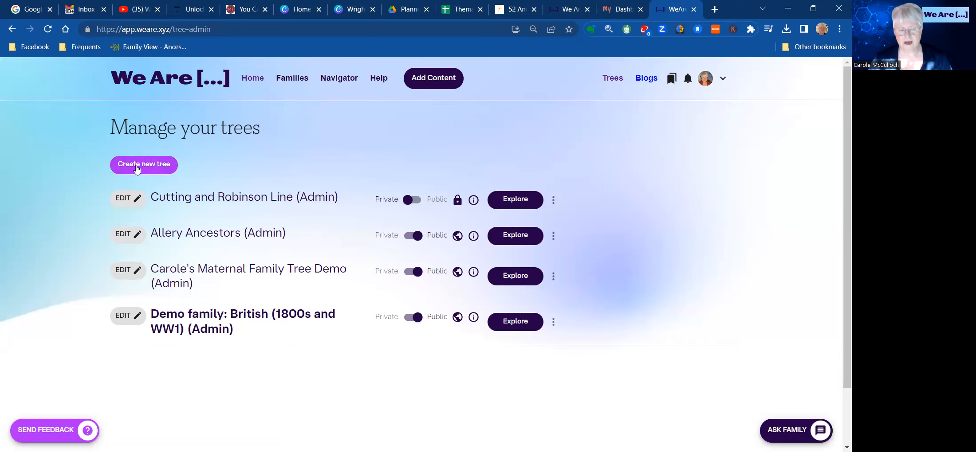
Step: Start creating a new family tree from the Manage your trees page
click(142, 163)
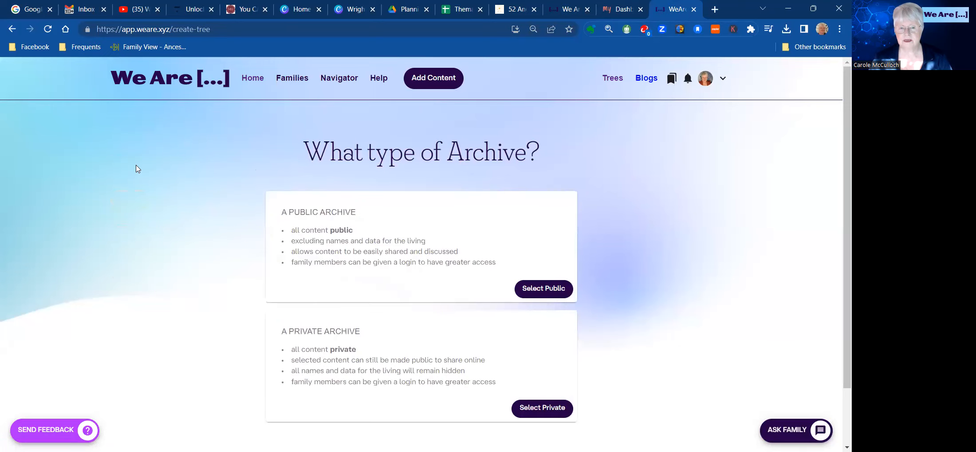
mouse_move(252, 235)
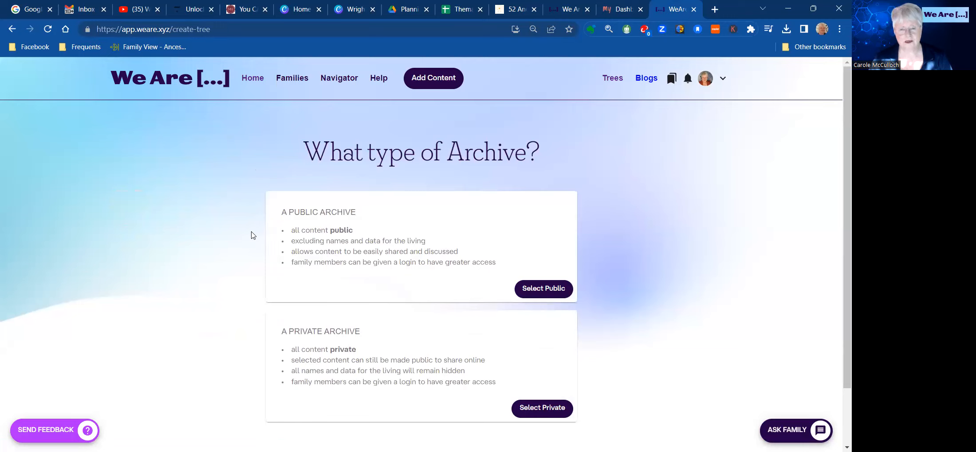
mouse_move(526, 385)
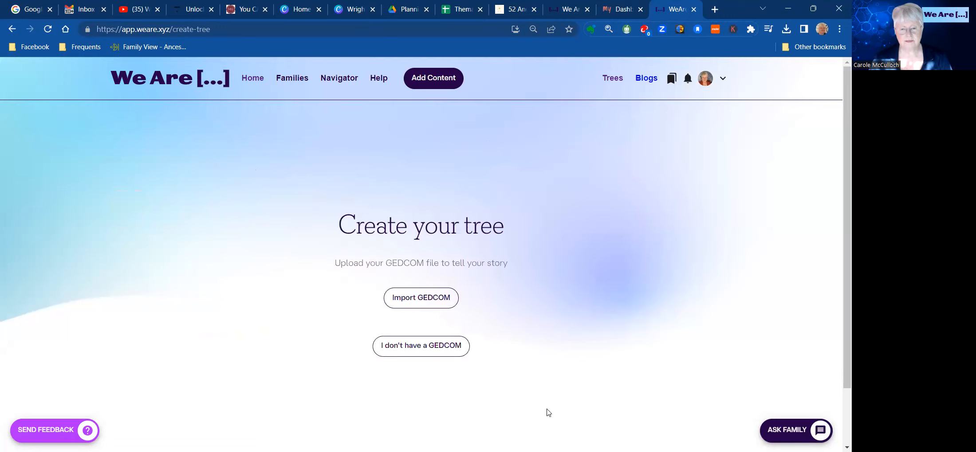
mouse_move(550, 185)
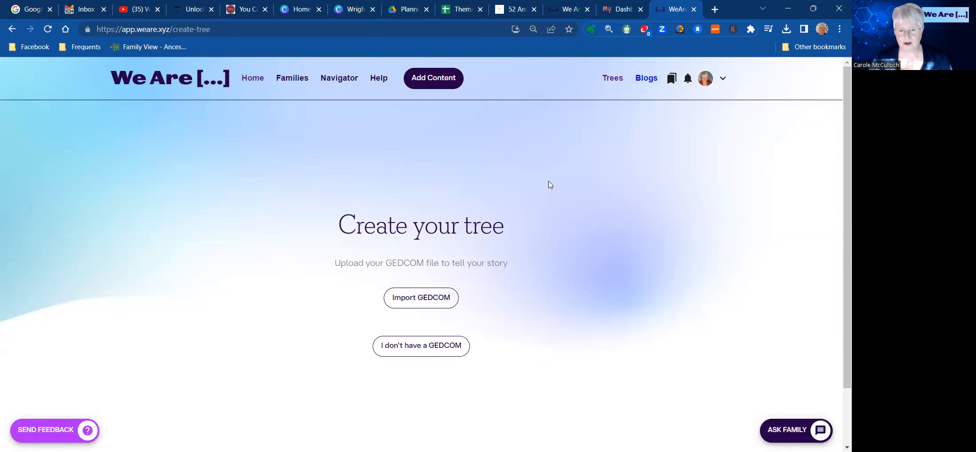
mouse_move(564, 233)
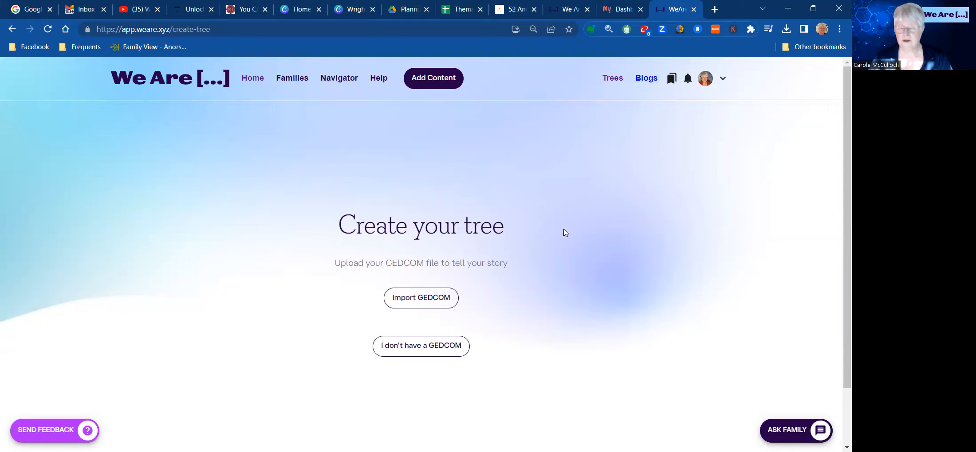
mouse_move(426, 385)
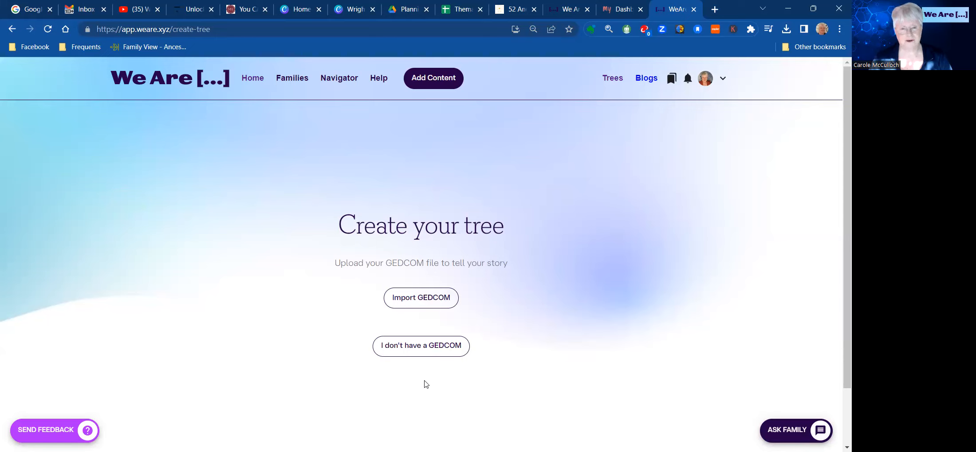
mouse_move(420, 346)
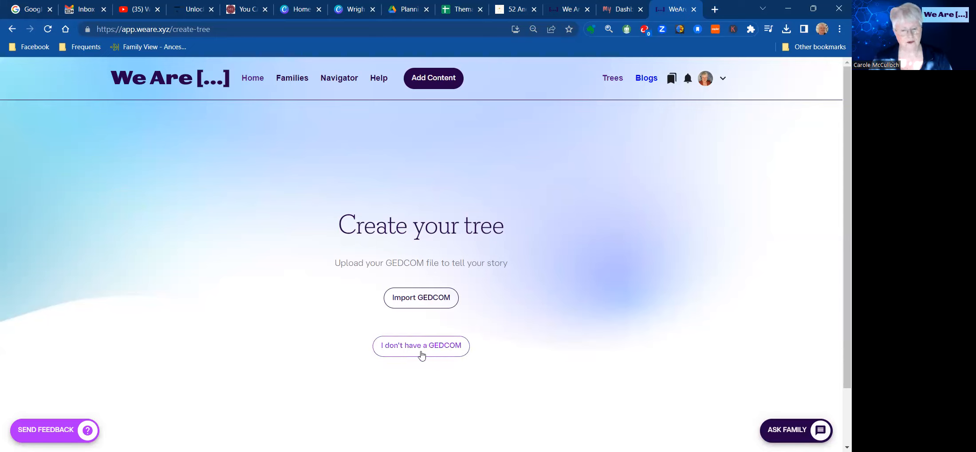
mouse_move(601, 263)
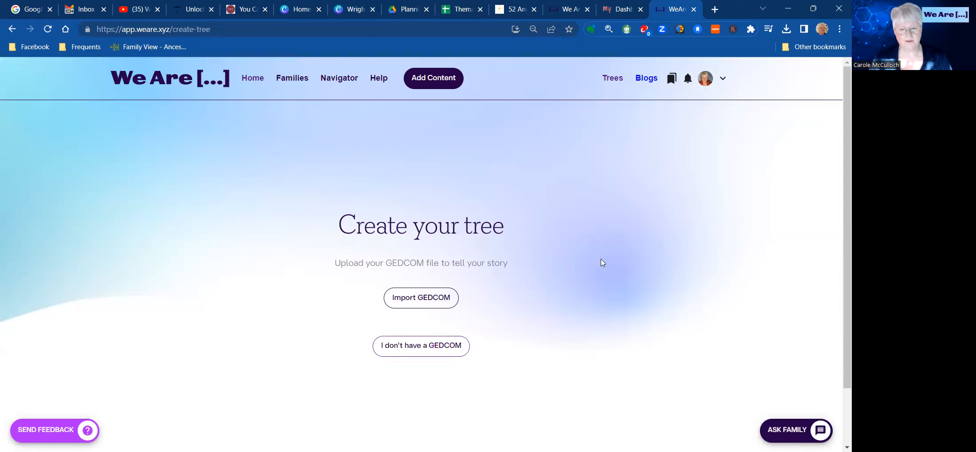
mouse_move(572, 261)
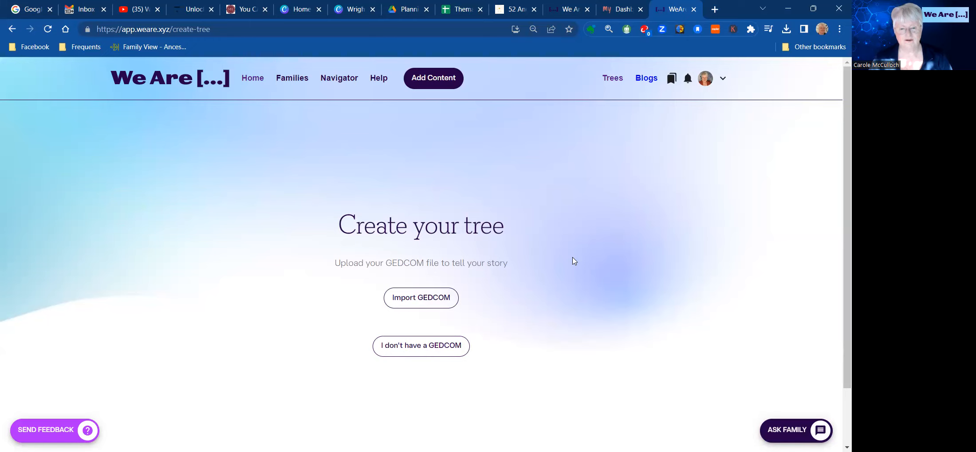
mouse_move(579, 136)
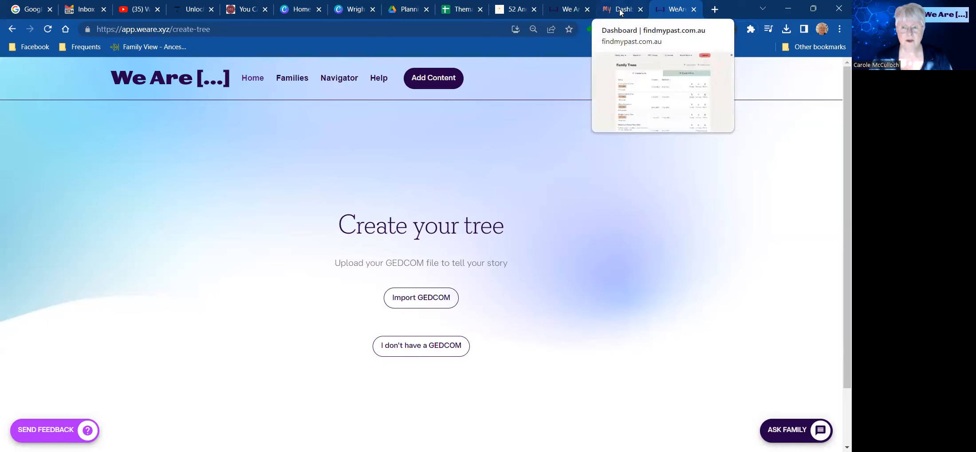
Step: From the Findmypast Family Trees list, download the McCulloch Family Tree 2022 GEDCOM export
click(620, 9)
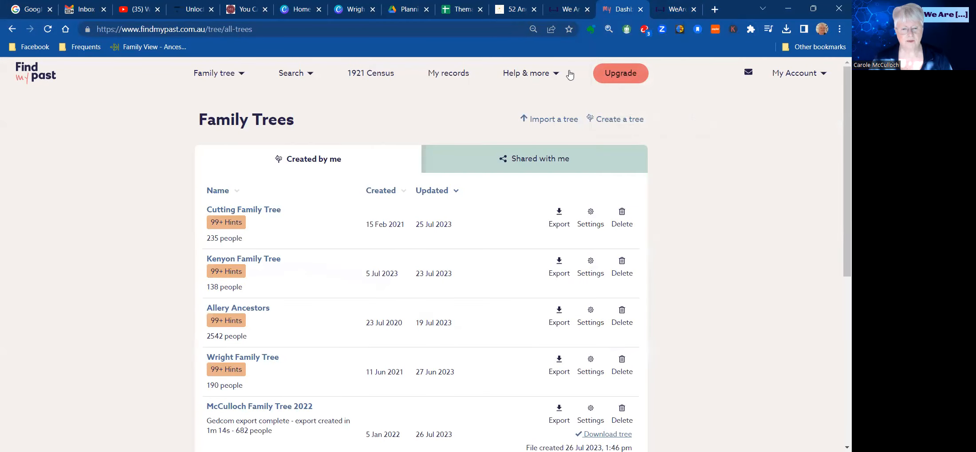
scroll(down, 3)
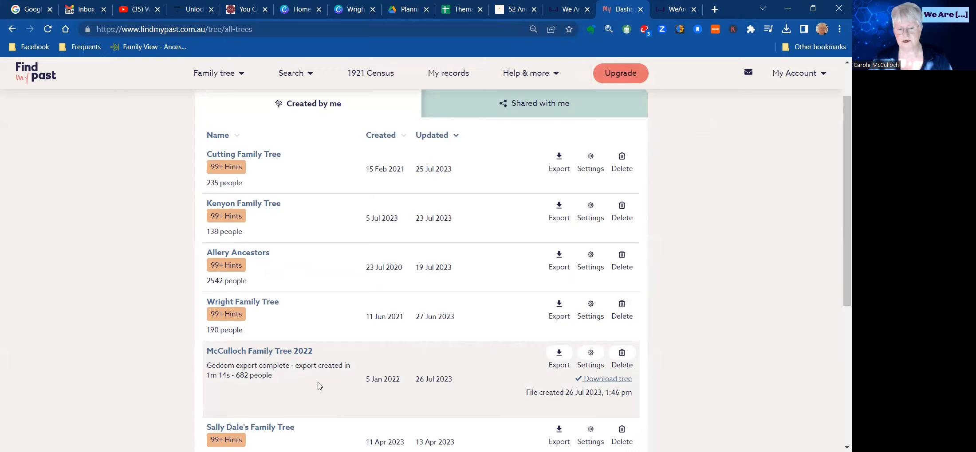
mouse_move(338, 373)
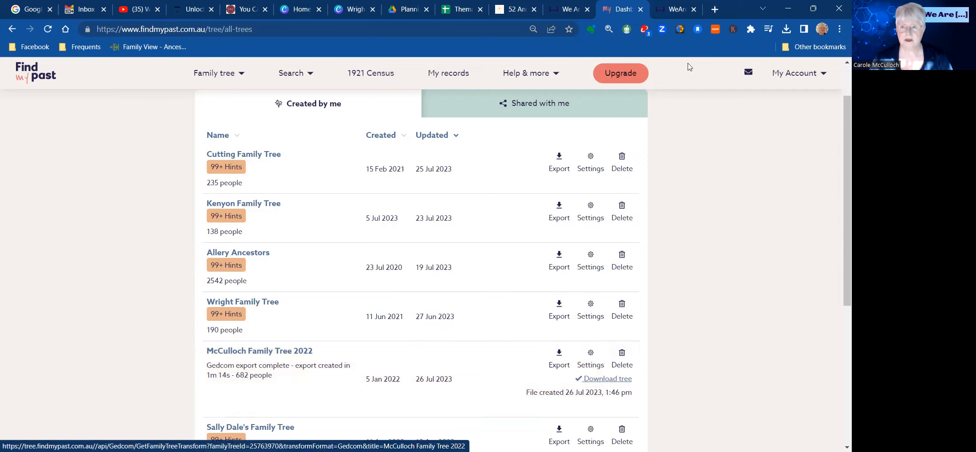
click(676, 9)
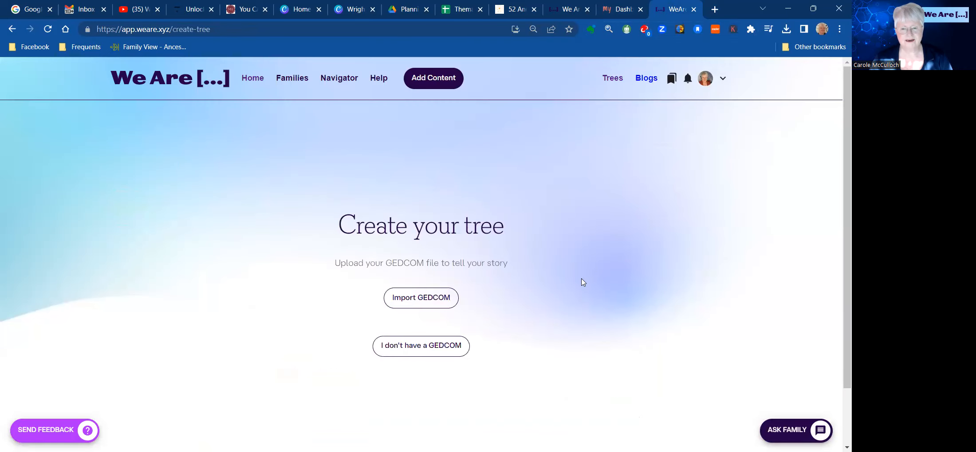
mouse_move(420, 297)
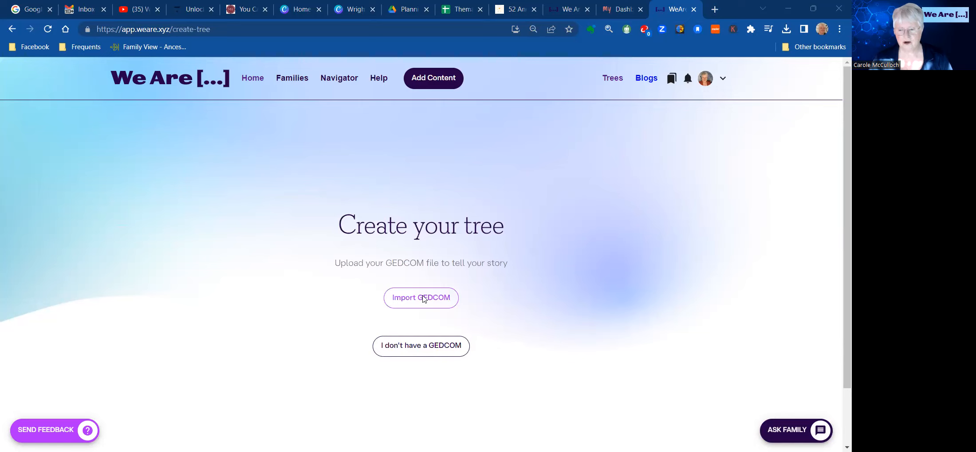
Step: Upload the downloaded McCulloch Family Tree 2022 GEDCOM file into the new tree
click(421, 346)
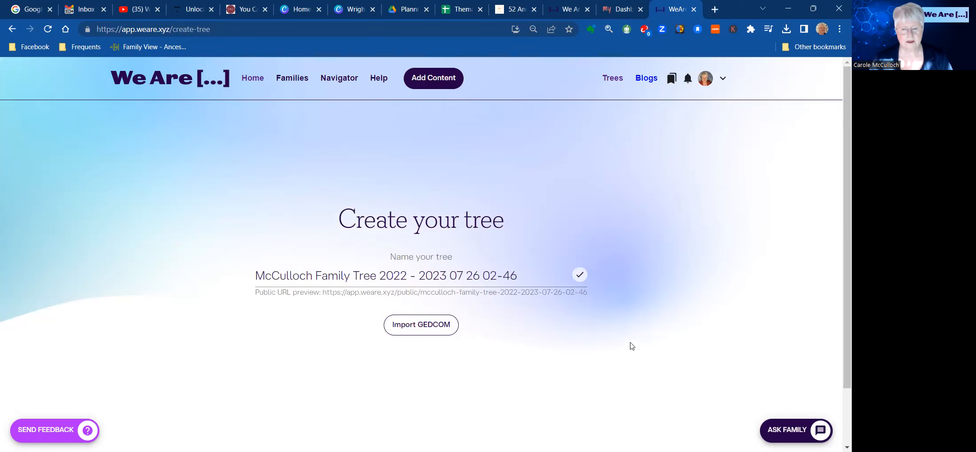
Step: Rename the tree to McCulloch Family Tree Demo and import the GEDCOM
click(517, 275)
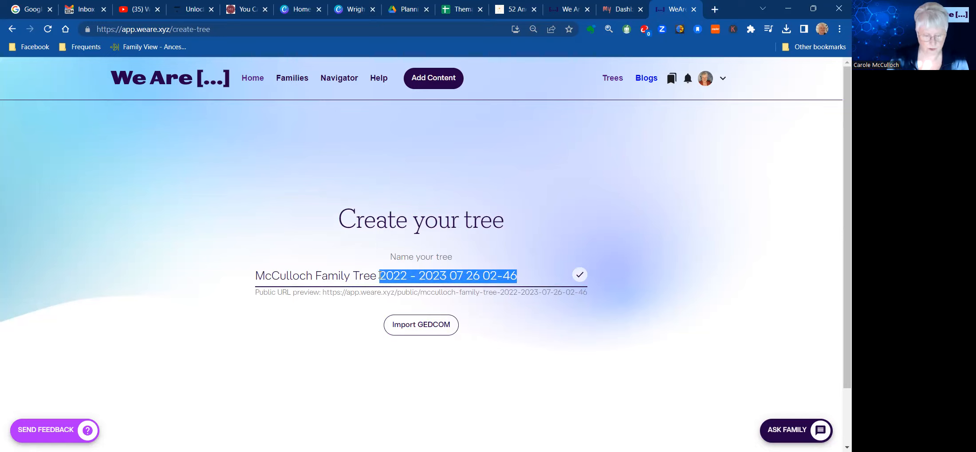
text(Demo)
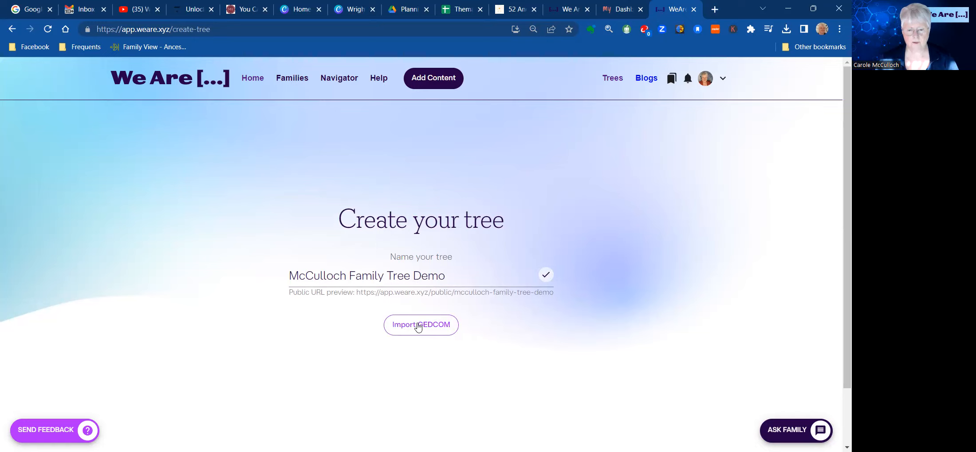
click(420, 325)
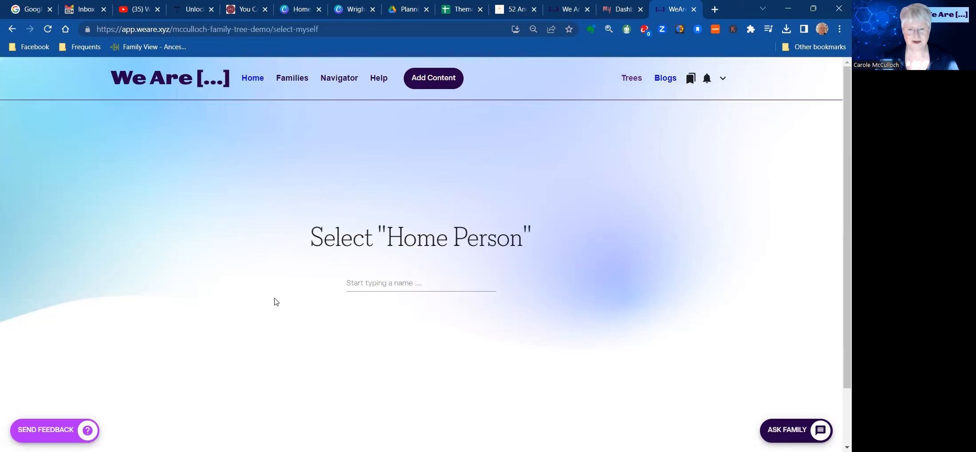
click(420, 283)
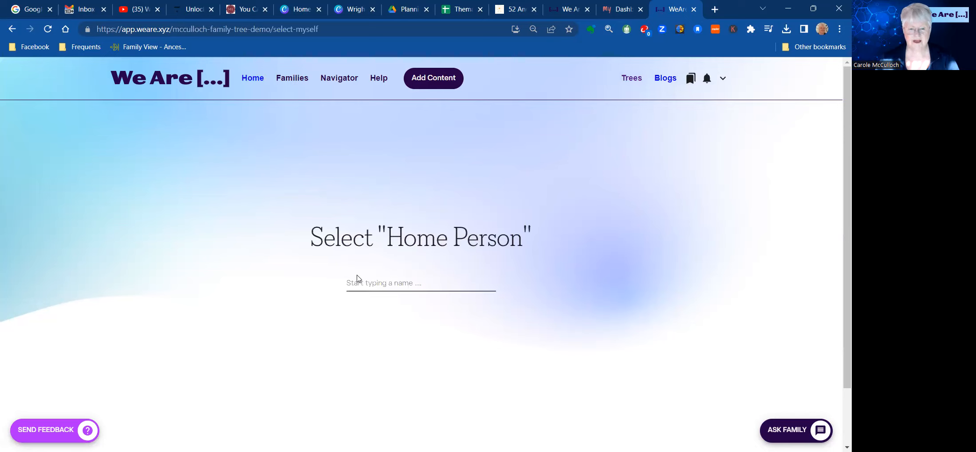
click(420, 282)
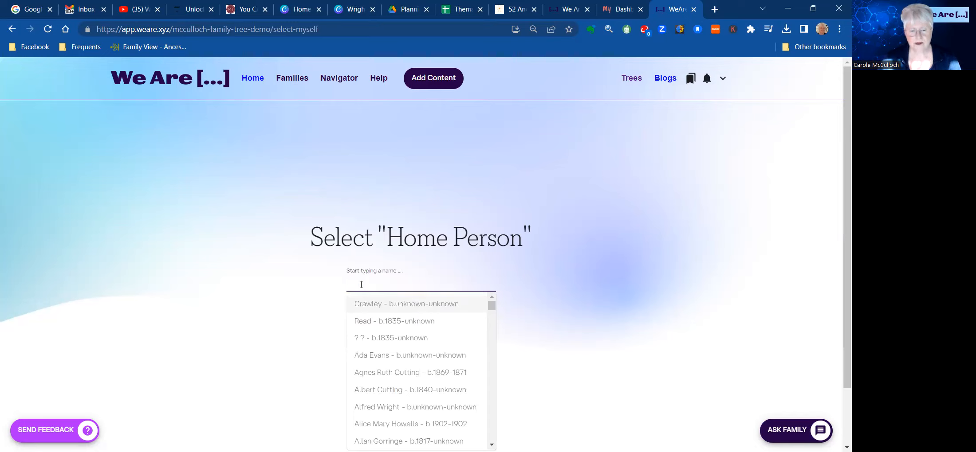
text(A)
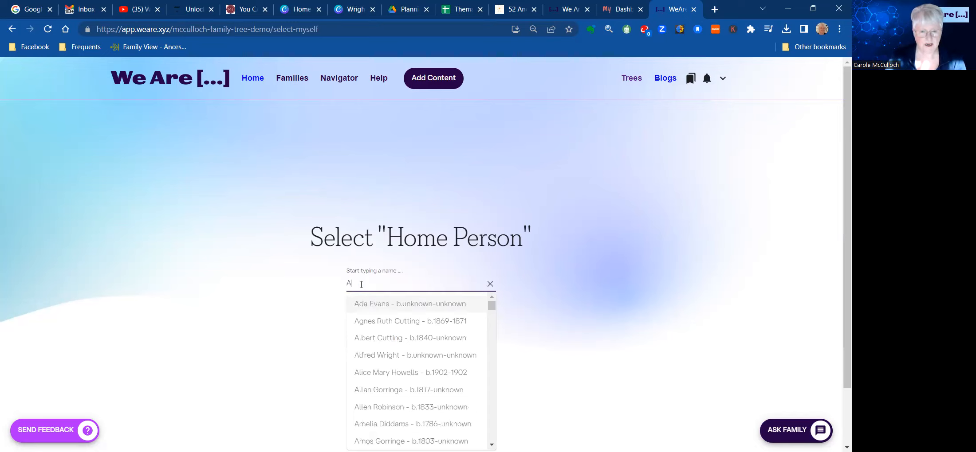
text(lex)
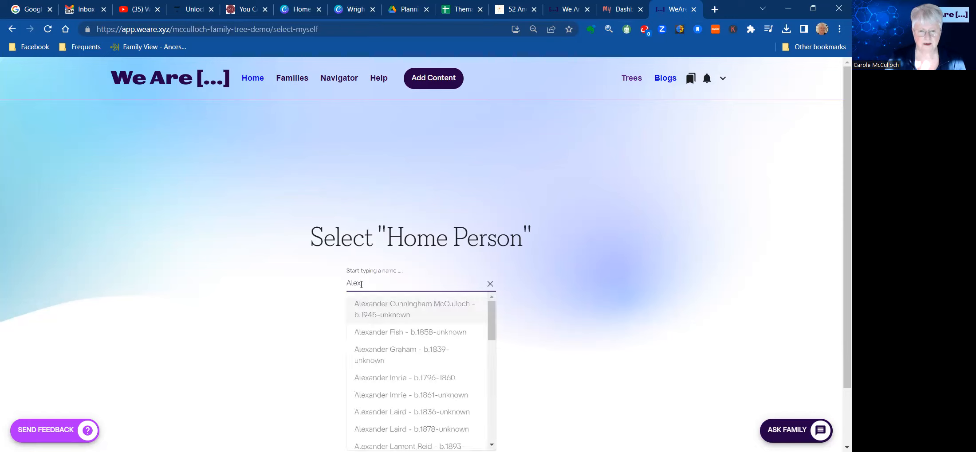
click(414, 310)
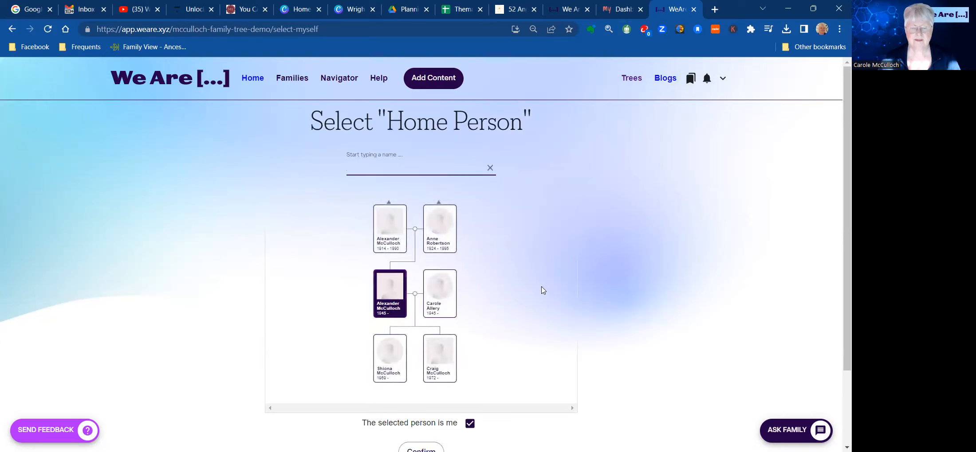
mouse_move(601, 284)
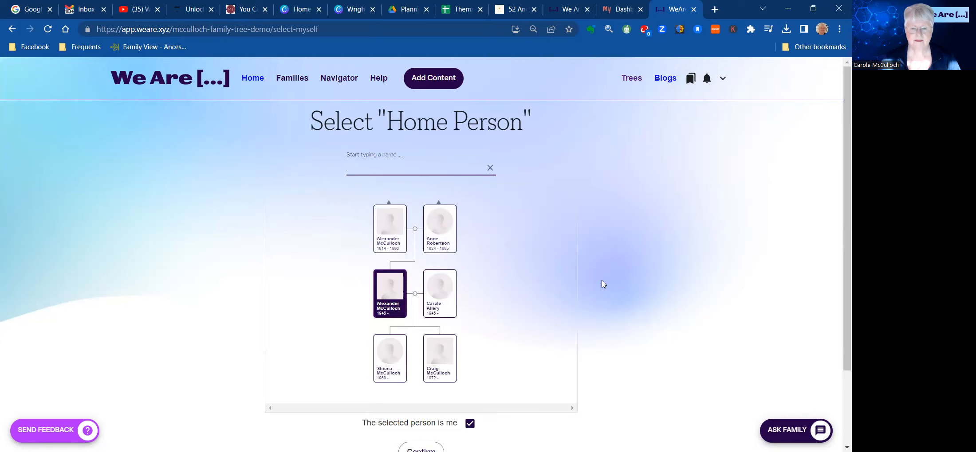
Step: Untick 'The selected person is me' and confirm the home person choice
scroll(down, 3)
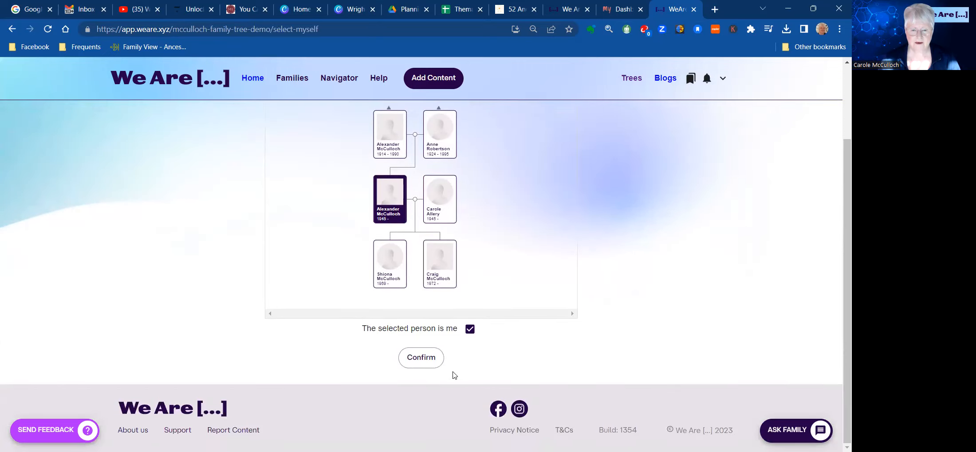
click(470, 328)
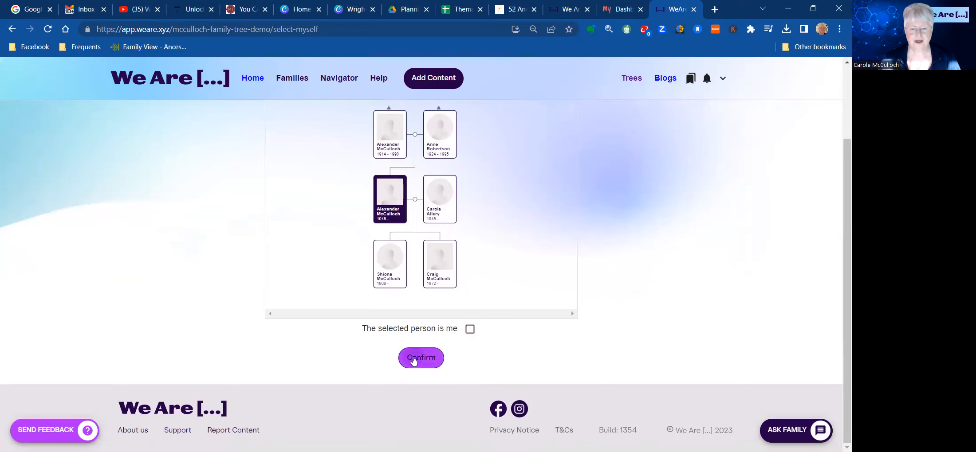
click(421, 358)
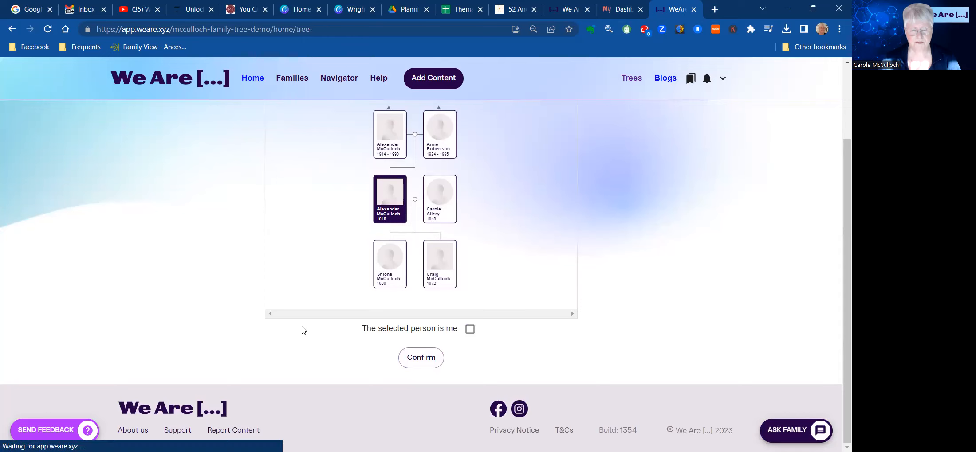
Step: From Your Tree, move into Alexander McCulloch (1892–1918)'s own tree
click(421, 357)
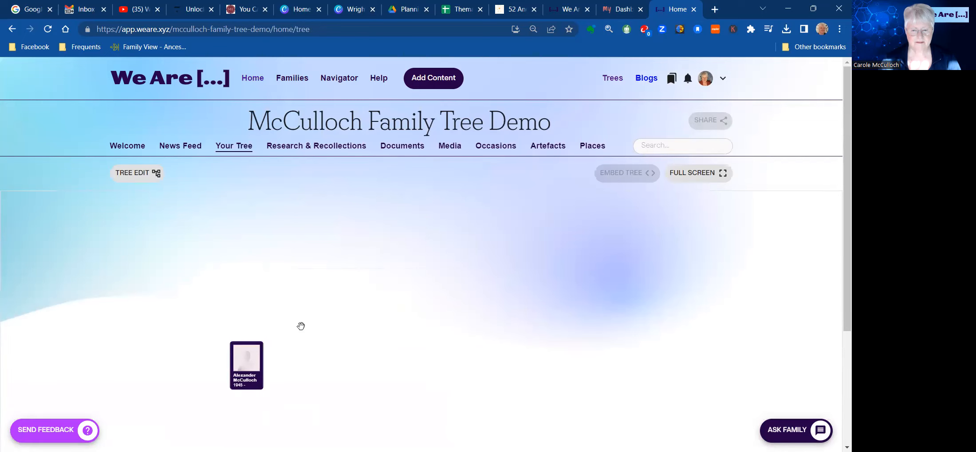
click(246, 365)
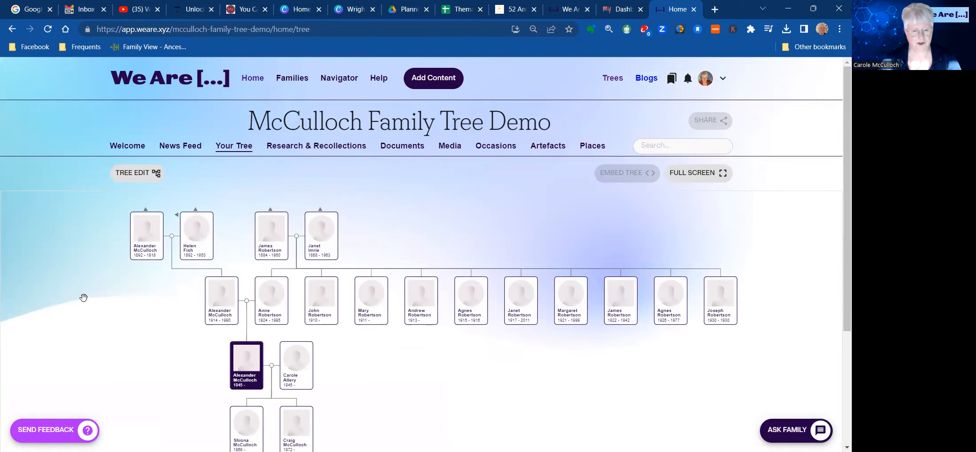
mouse_move(193, 355)
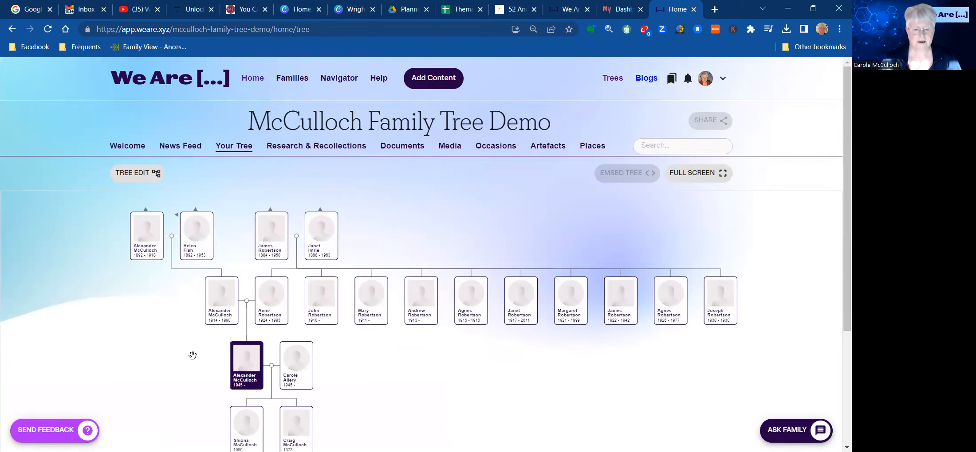
mouse_move(302, 365)
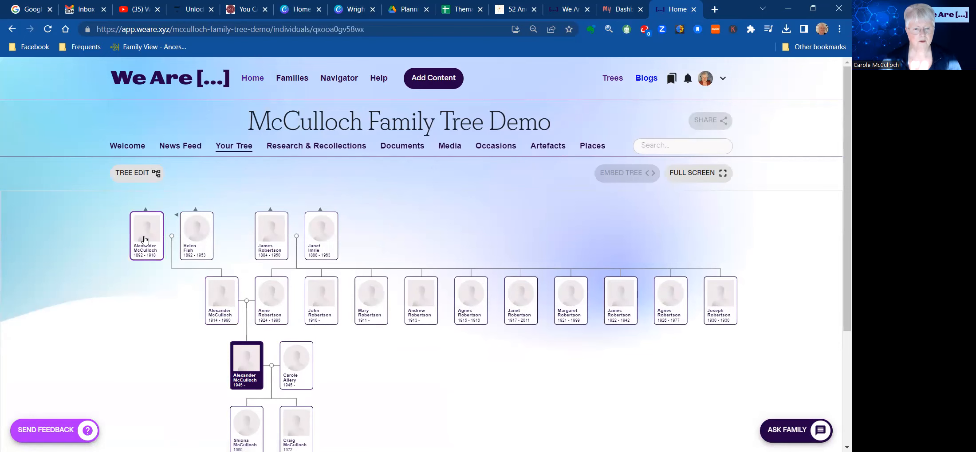
click(146, 235)
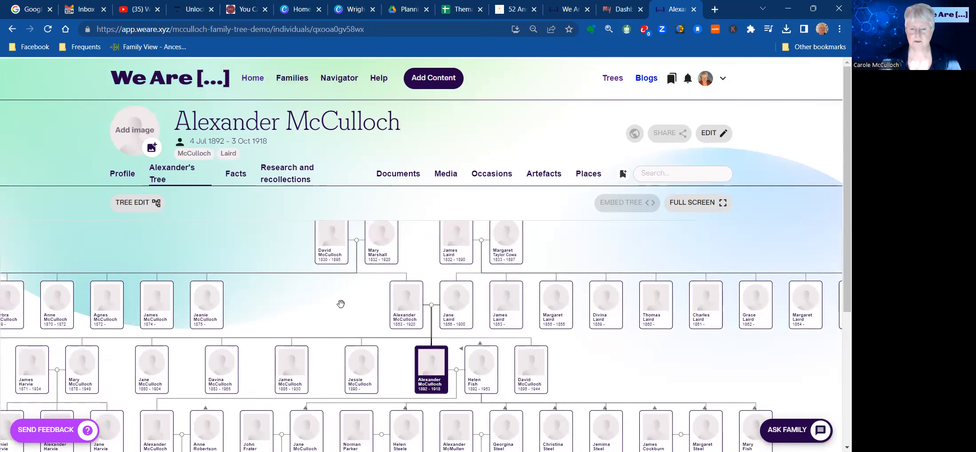
click(456, 305)
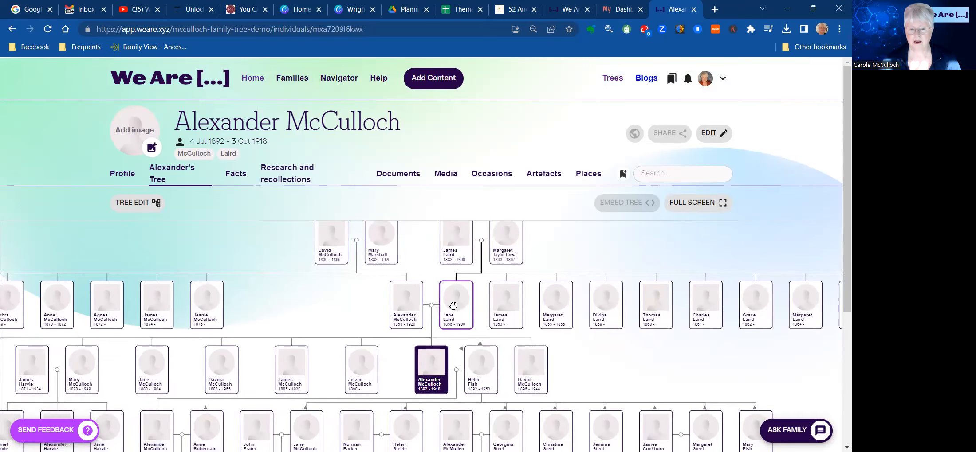
click(456, 304)
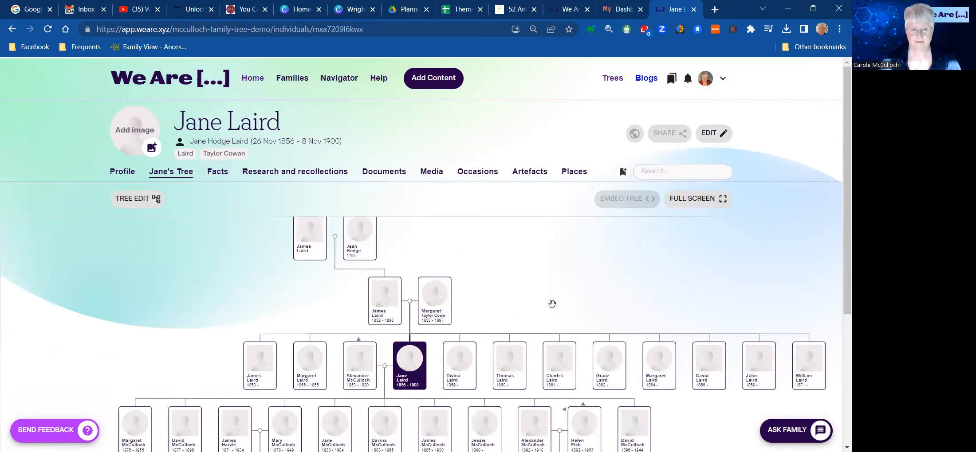
mouse_move(513, 293)
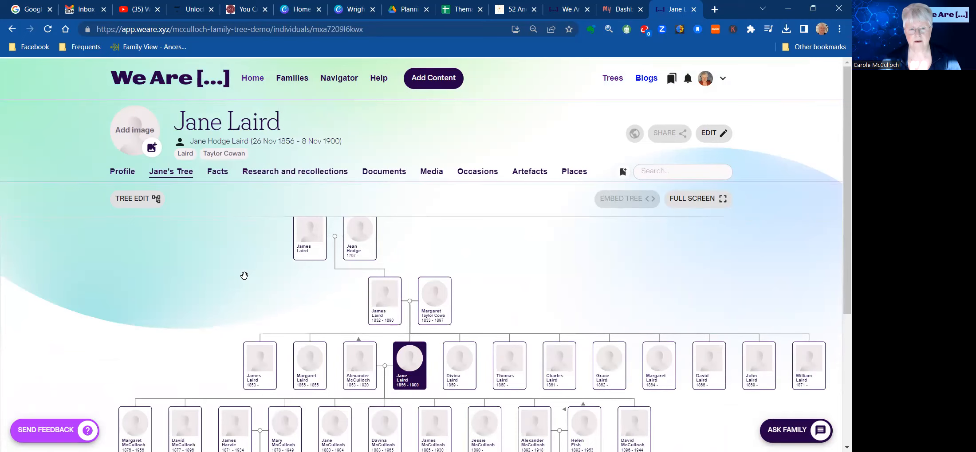
mouse_move(251, 78)
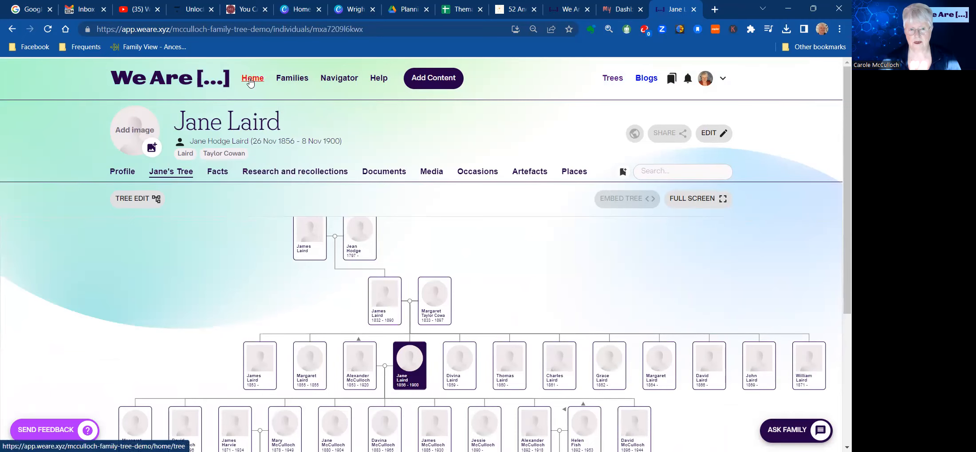
click(252, 78)
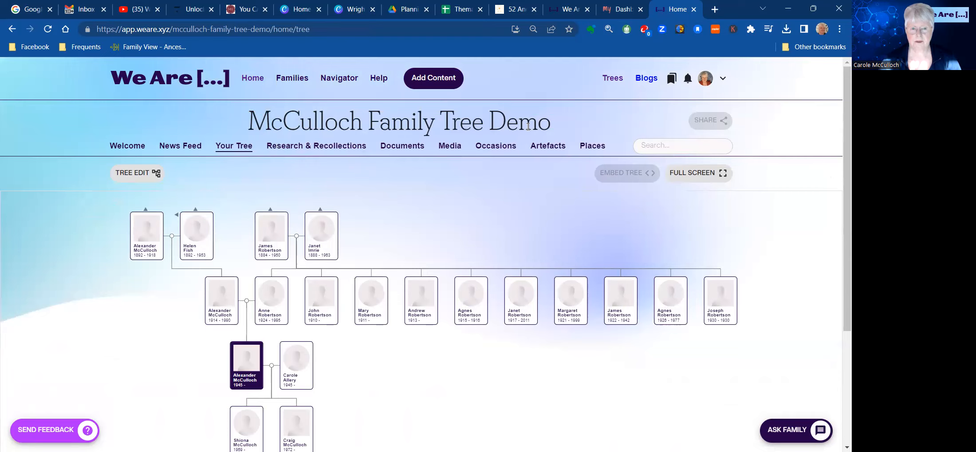
mouse_move(487, 214)
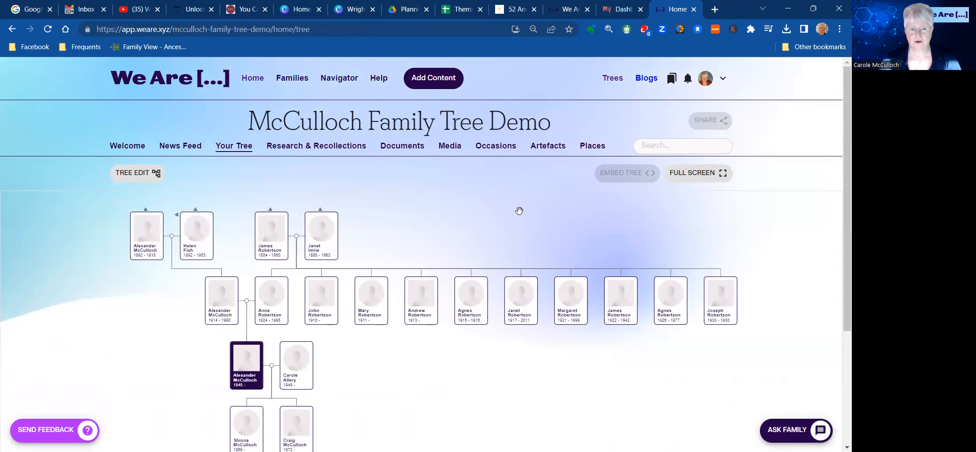
mouse_move(494, 233)
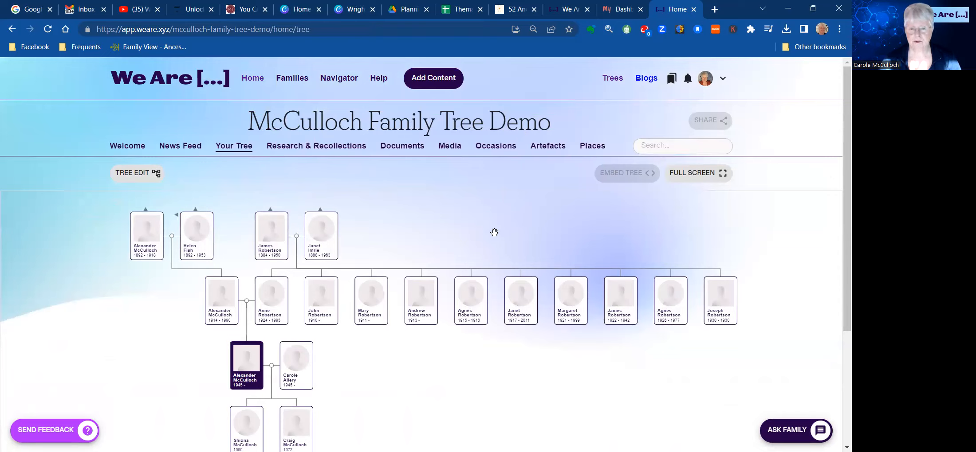
mouse_move(473, 245)
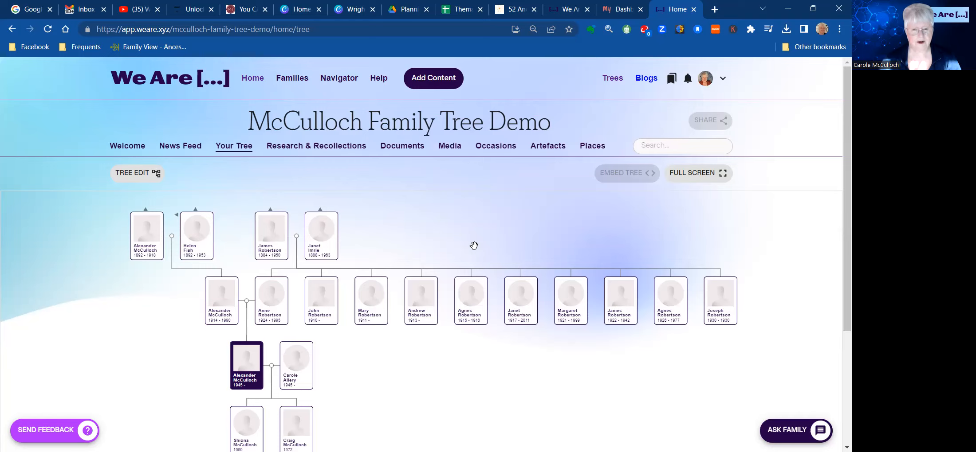
mouse_move(429, 399)
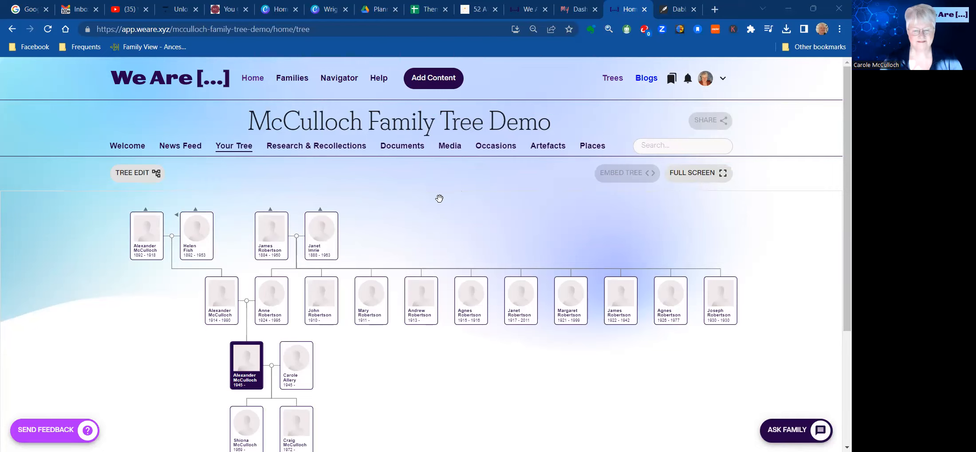
mouse_move(400, 221)
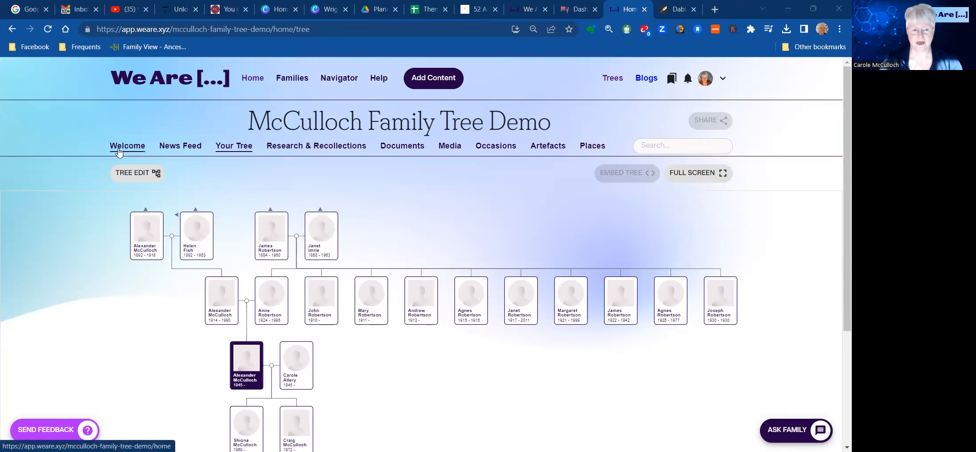
Step: Open the McCulloch Family Tree Demo archive's welcome page
click(126, 146)
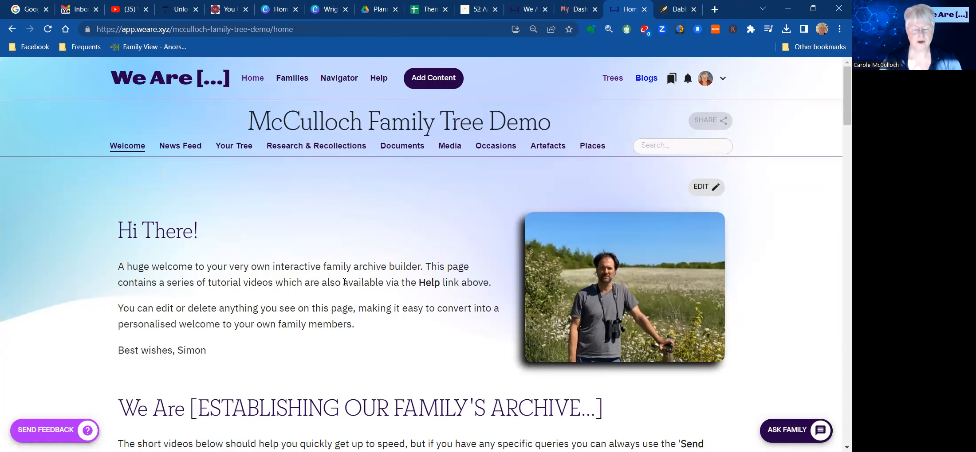
mouse_move(434, 302)
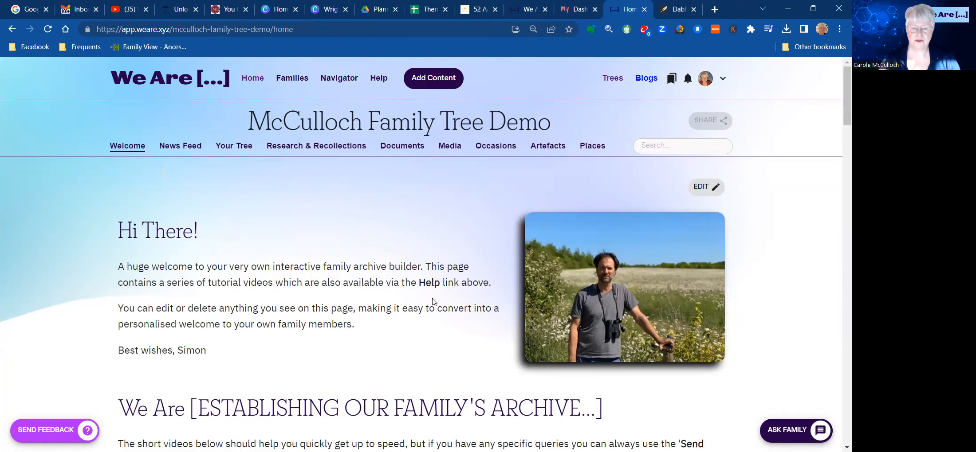
mouse_move(522, 258)
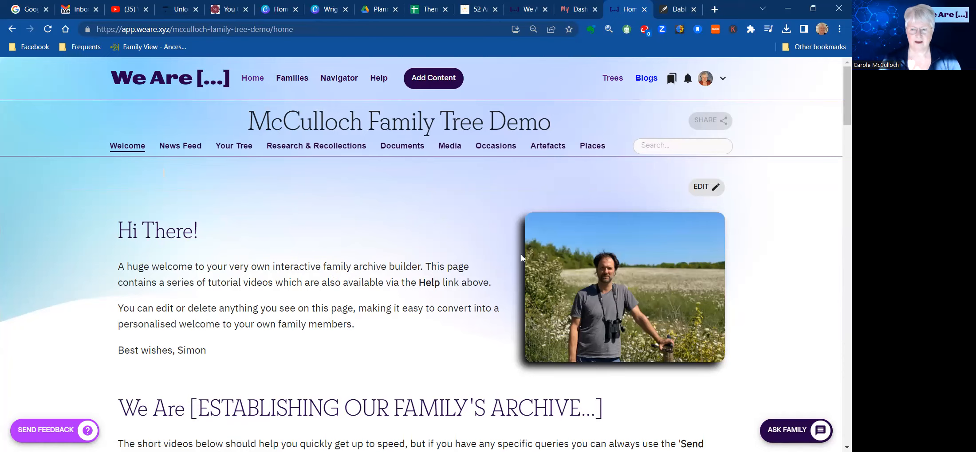
mouse_move(702, 190)
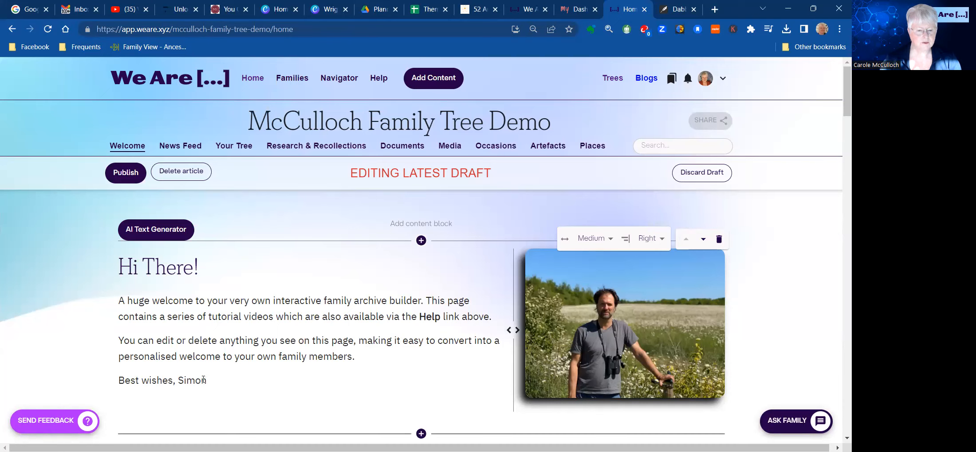
Step: Begin editing the 'Hi There!' greeting text block on the welcome page draft
click(206, 380)
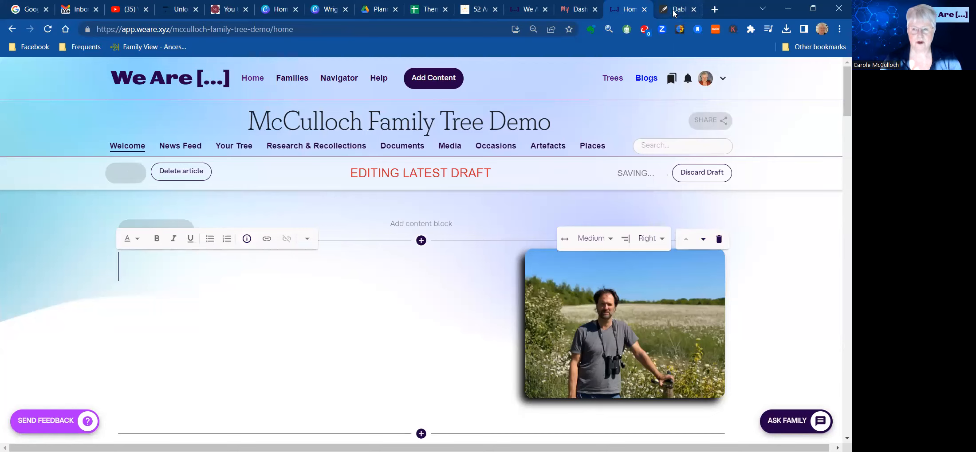
mouse_move(677, 9)
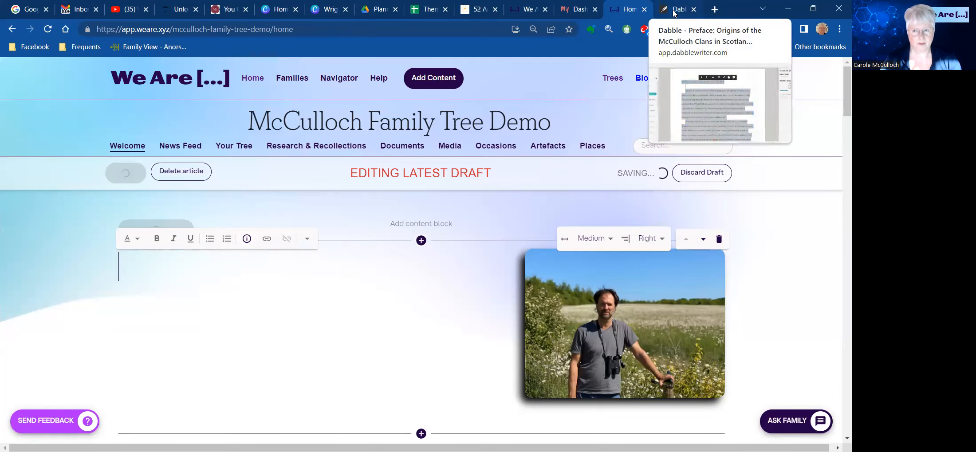
Step: Go to the Dabble book preface and locate the McCulloch clans text to copy
click(677, 8)
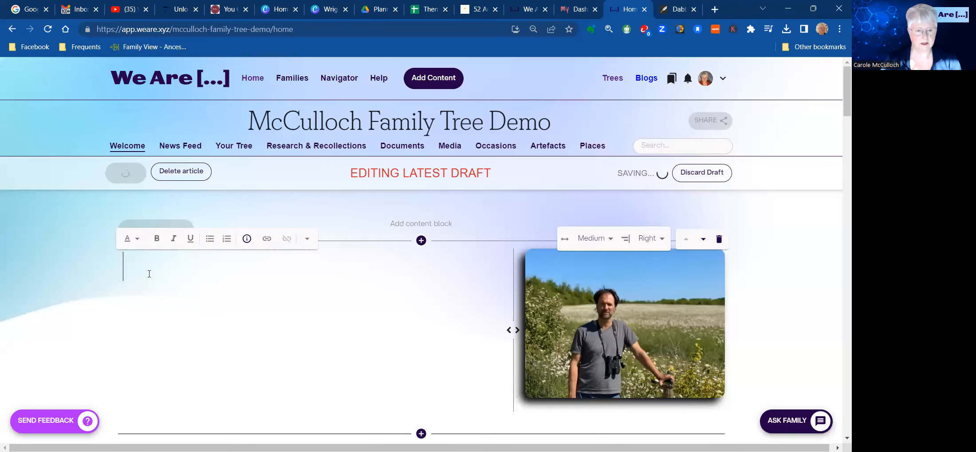
scroll(down, 3)
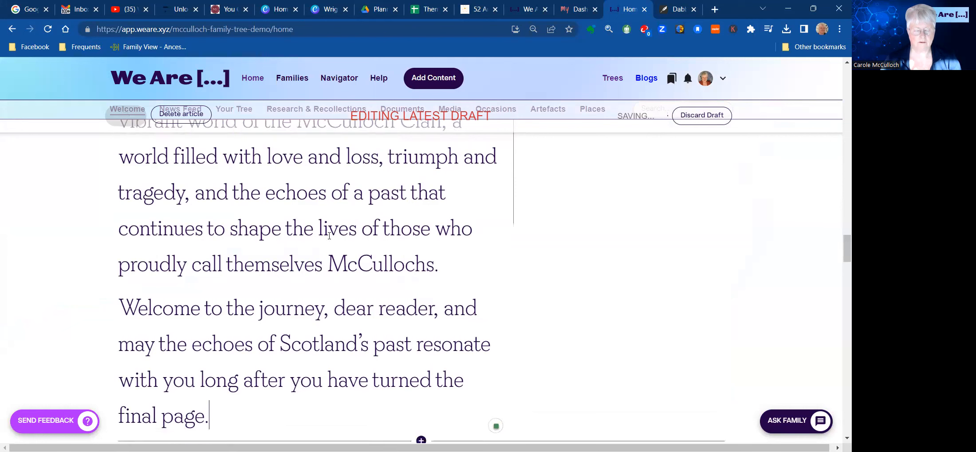
scroll(down, 3)
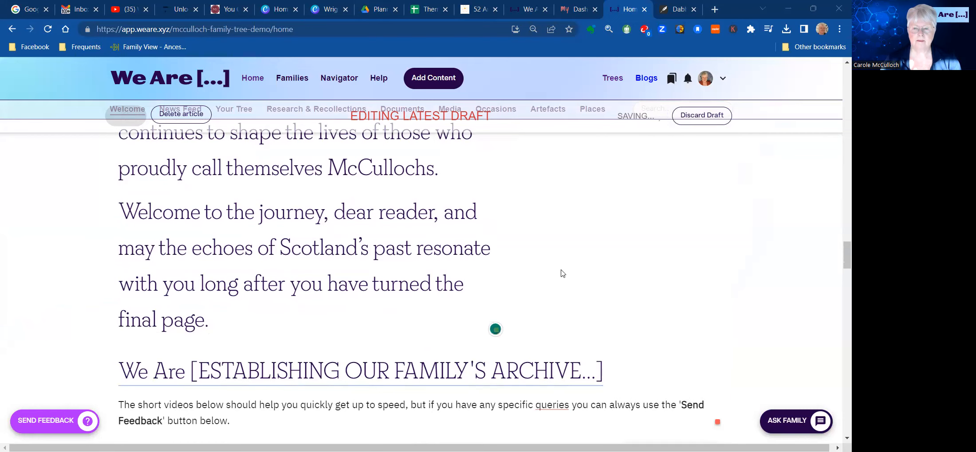
scroll(up, 3)
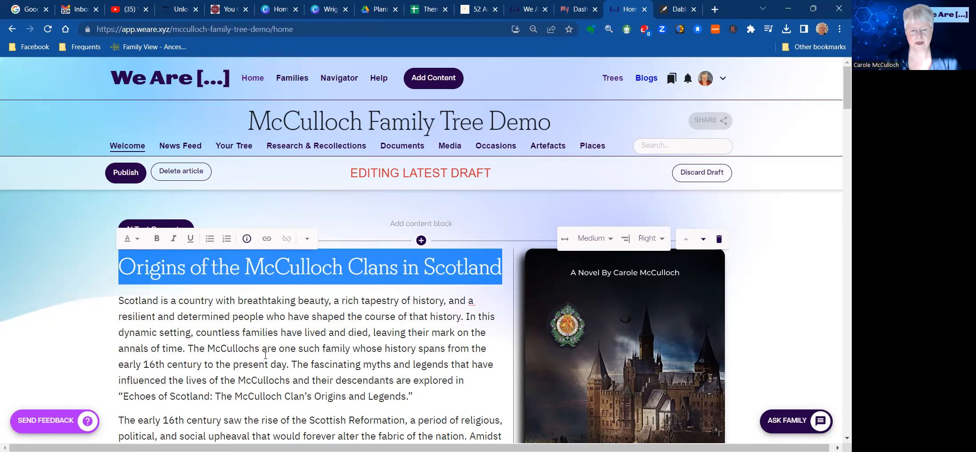
Step: Select the Echoes of Scotland book title in the first paragraph and the book-cover image block
scroll(down, 3)
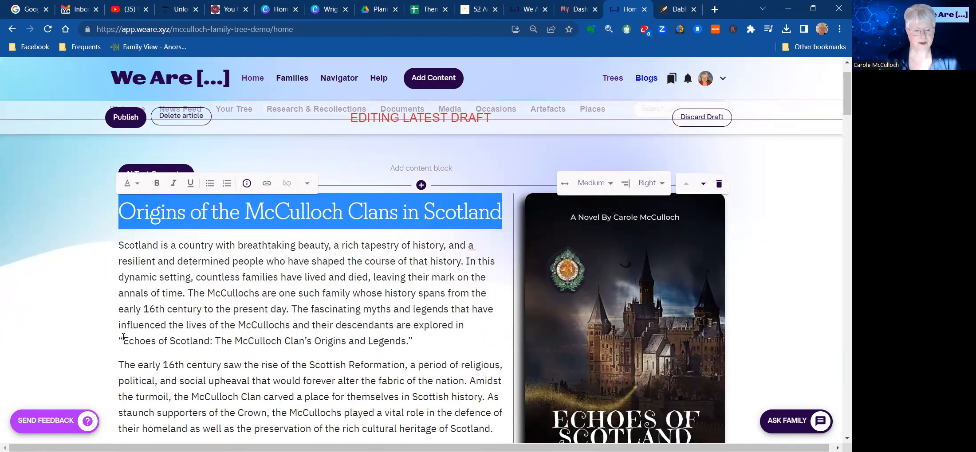
drag(124, 341, 262, 341)
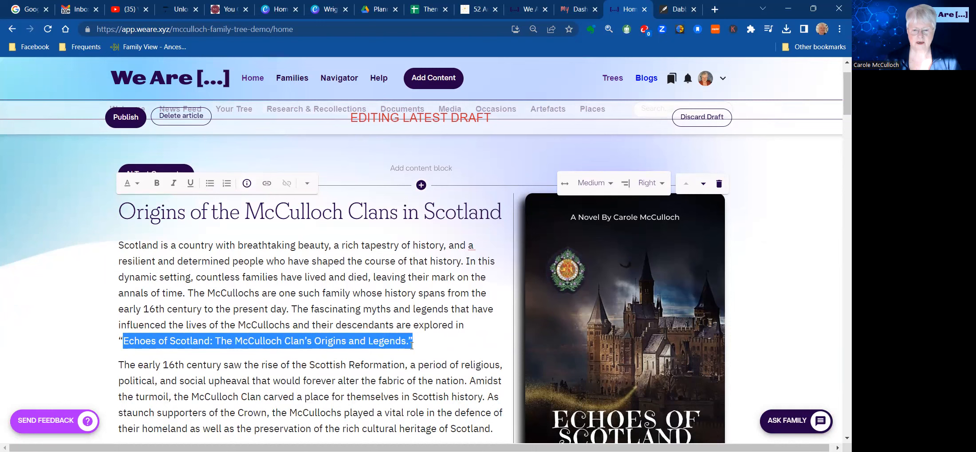
click(623, 324)
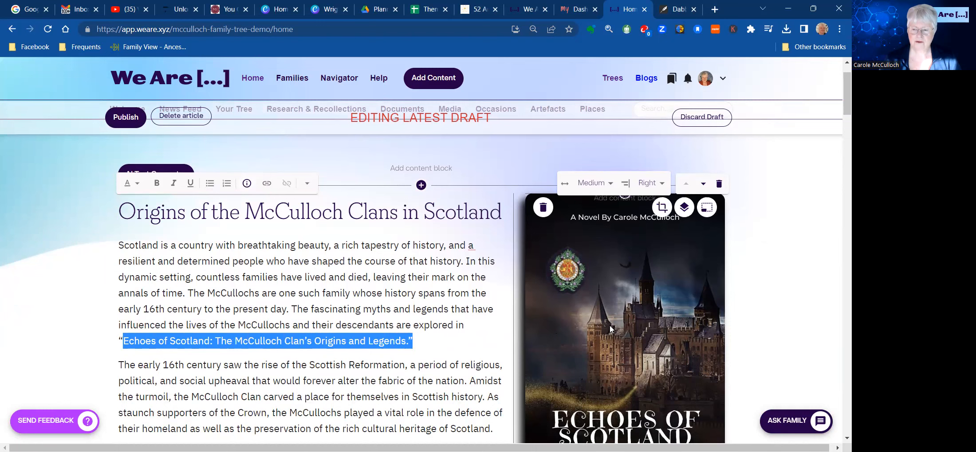
Step: Scroll down through the welcome draft to review the tutorial video sections below the Origins text
scroll(down, 3)
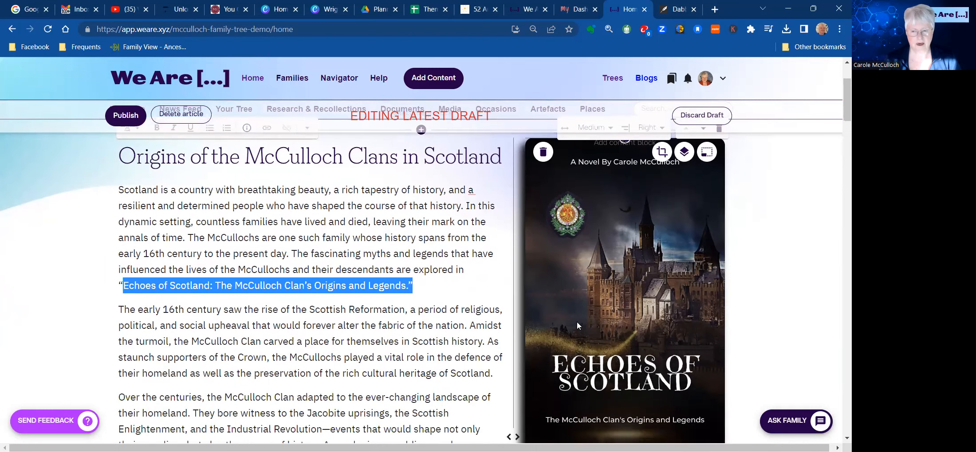
mouse_move(559, 318)
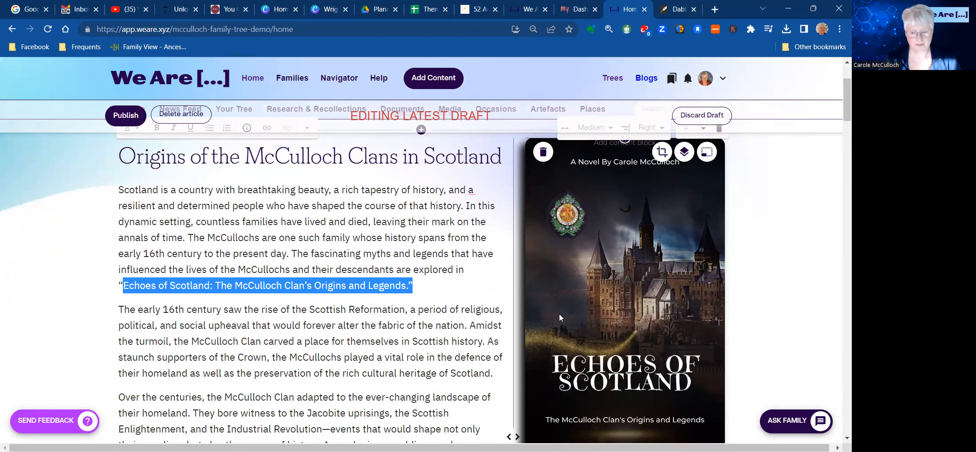
scroll(down, 3)
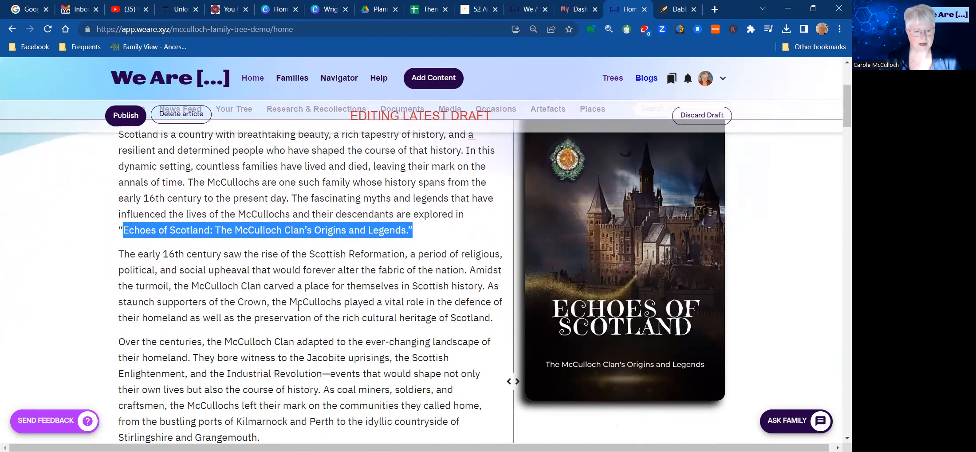
scroll(down, 3)
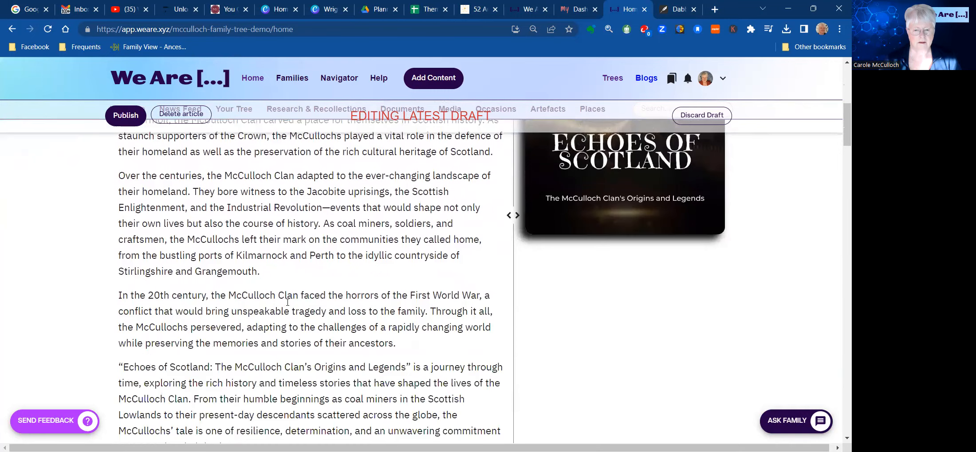
scroll(down, 3)
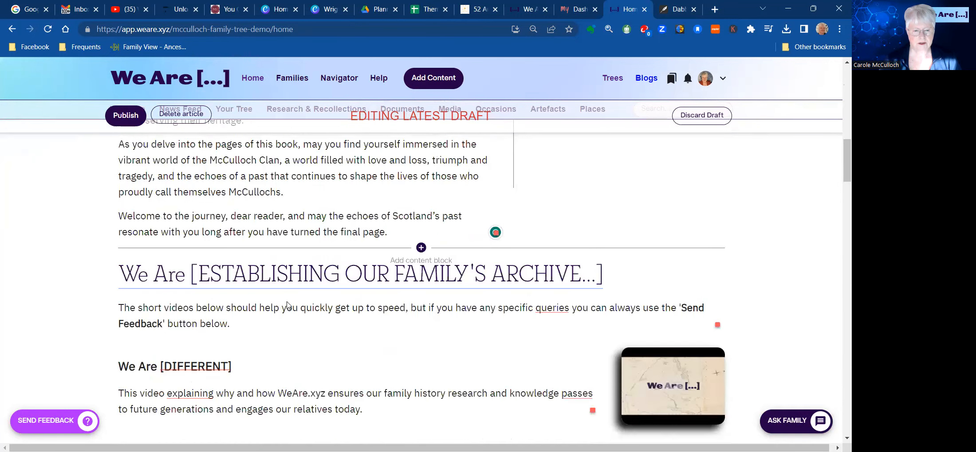
scroll(down, 3)
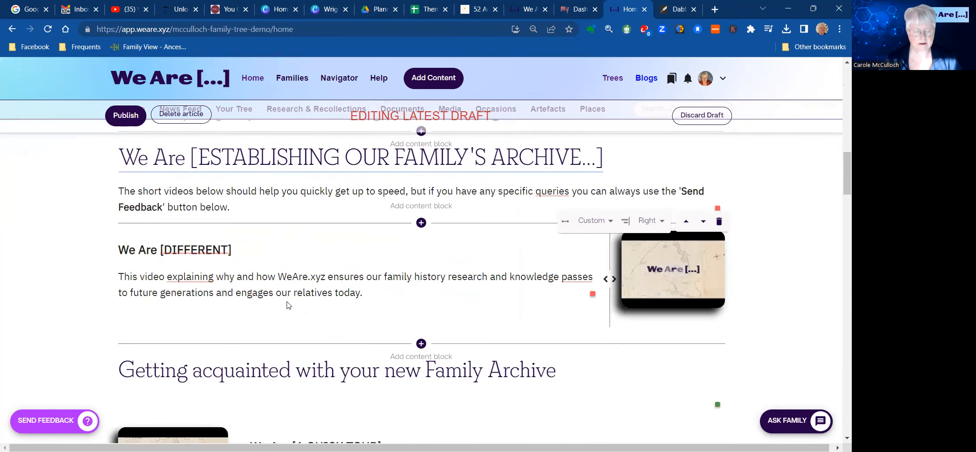
scroll(down, 3)
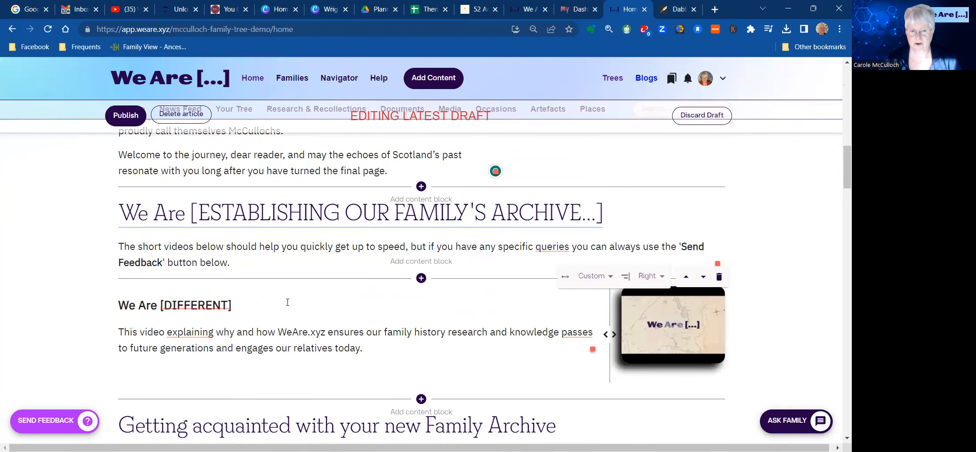
scroll(down, 3)
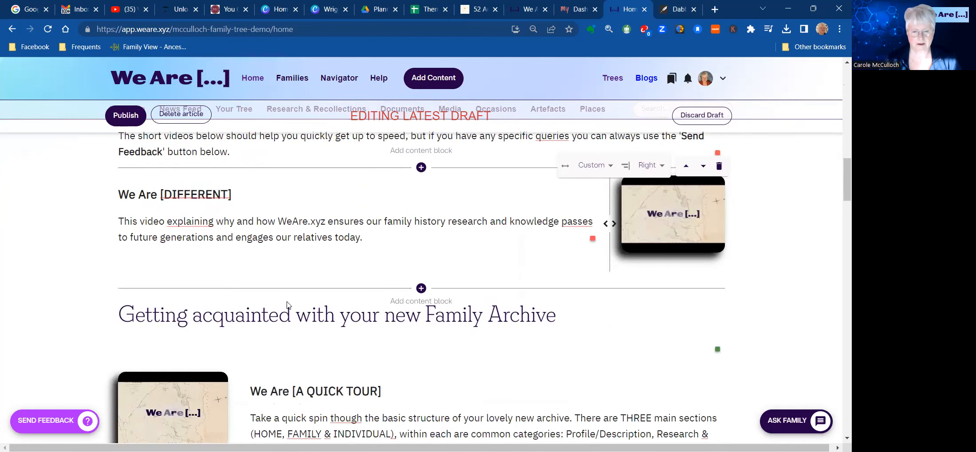
scroll(down, 3)
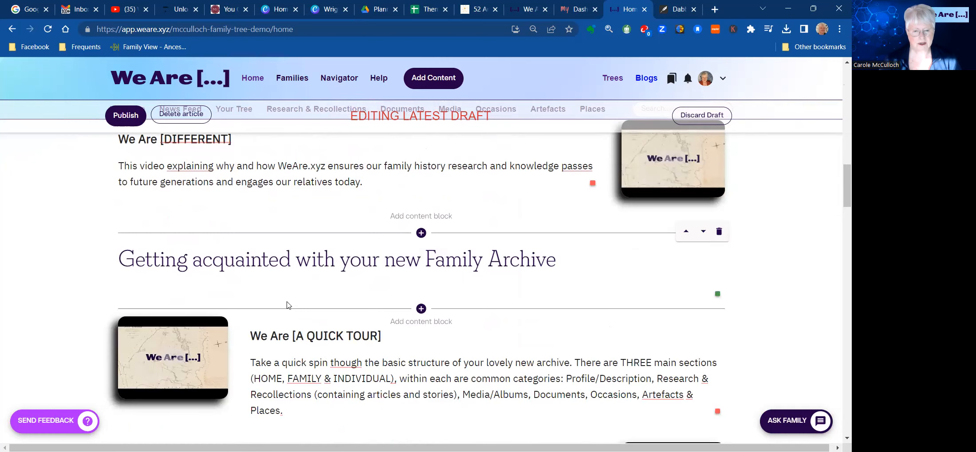
scroll(down, 3)
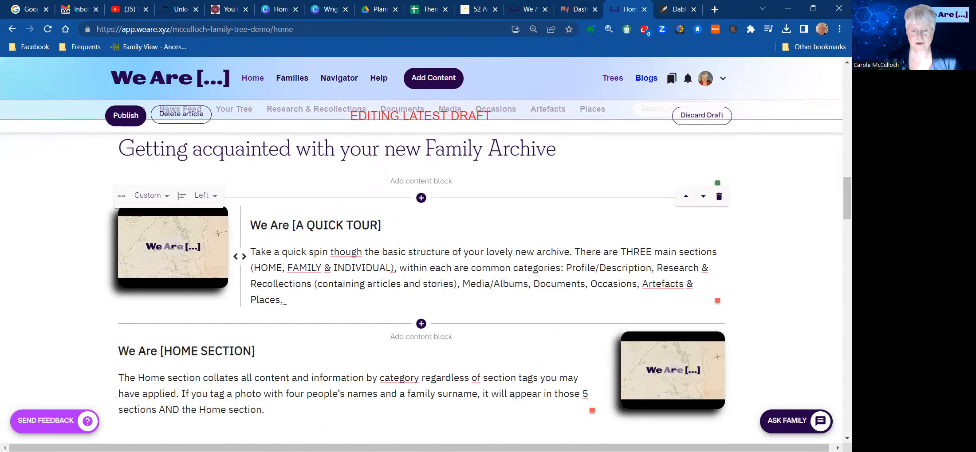
scroll(down, 3)
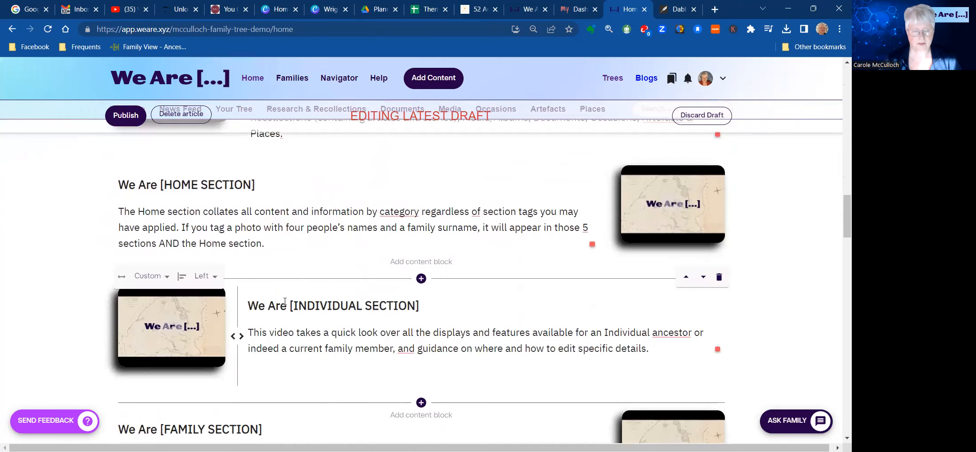
scroll(down, 3)
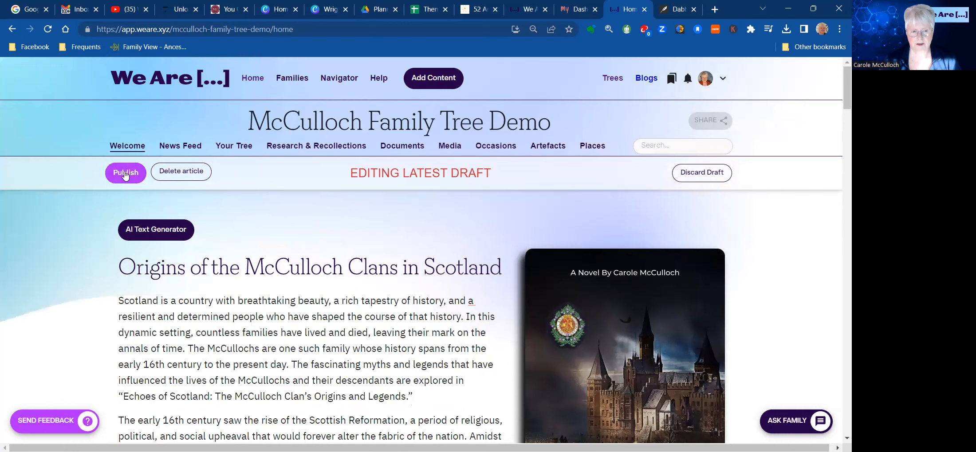
Step: Publish the revised welcome page showing the Origins text and book cover
click(125, 172)
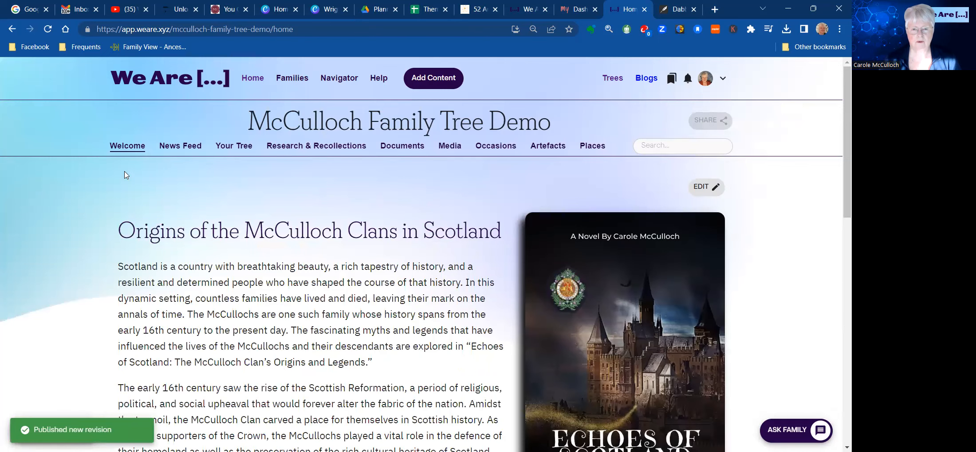
mouse_move(386, 189)
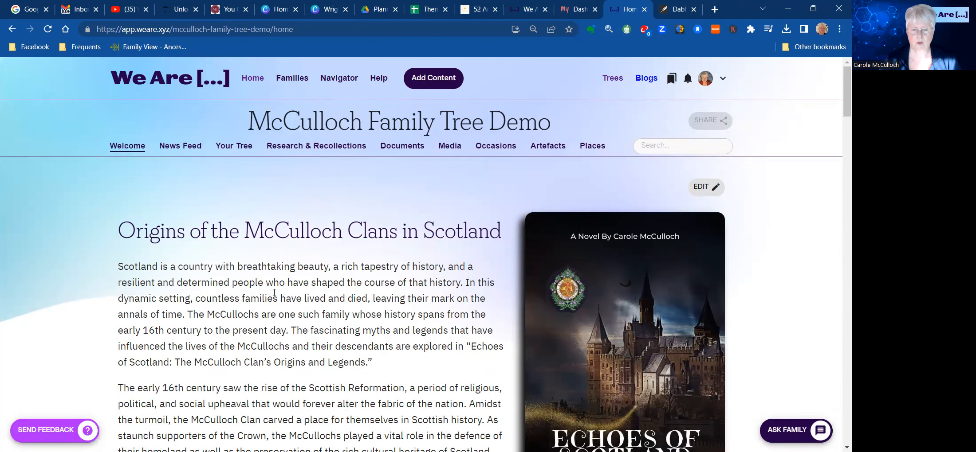
mouse_move(400, 294)
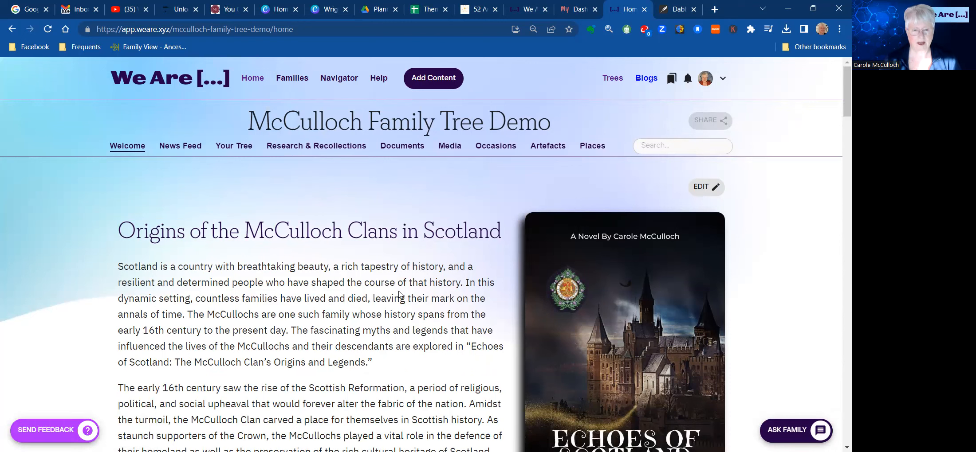